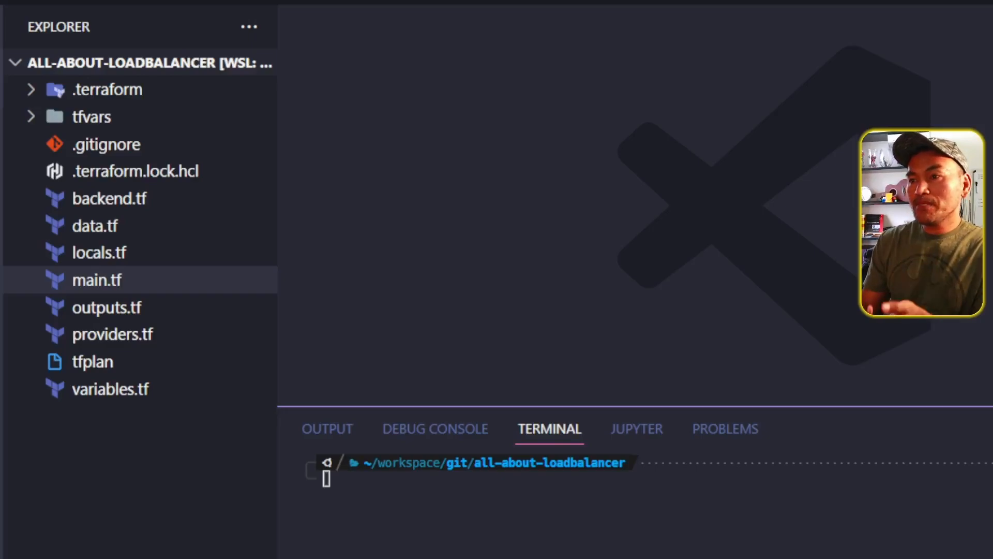
Step: At the end of main.tf, add resource "aws_route53_record" "endpoint" with zone_id = "???"
{"action": "left_click", "coordinate": [96, 280]}
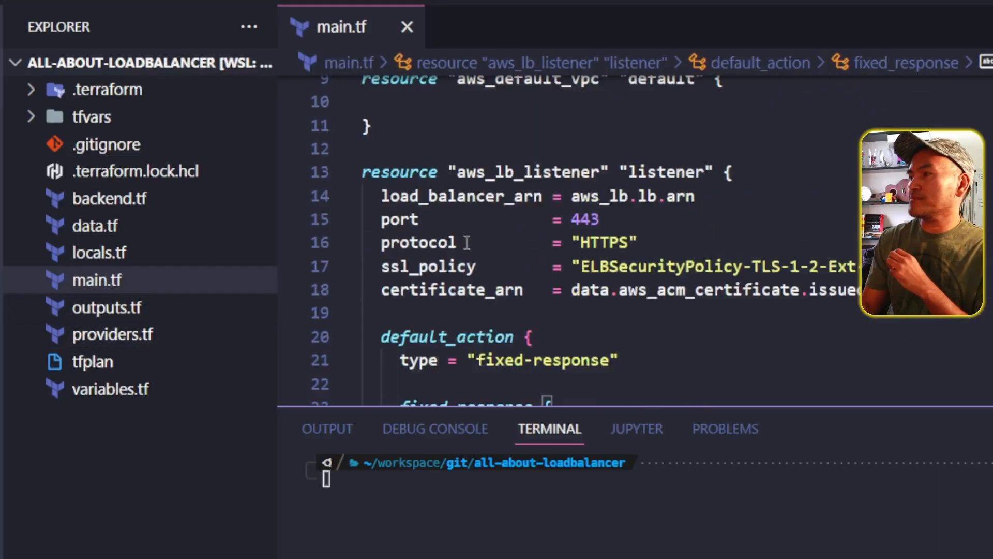
{"action": "scroll", "scroll_direction": "down", "scroll_amount": 3}
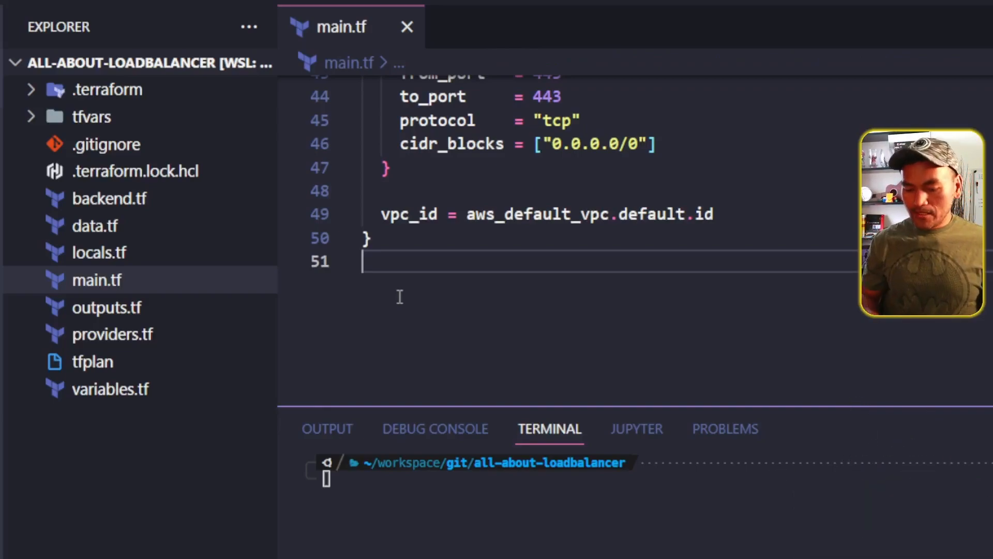
{"action": "type", "text": "resource \"aws_route\" \"name\" {"}
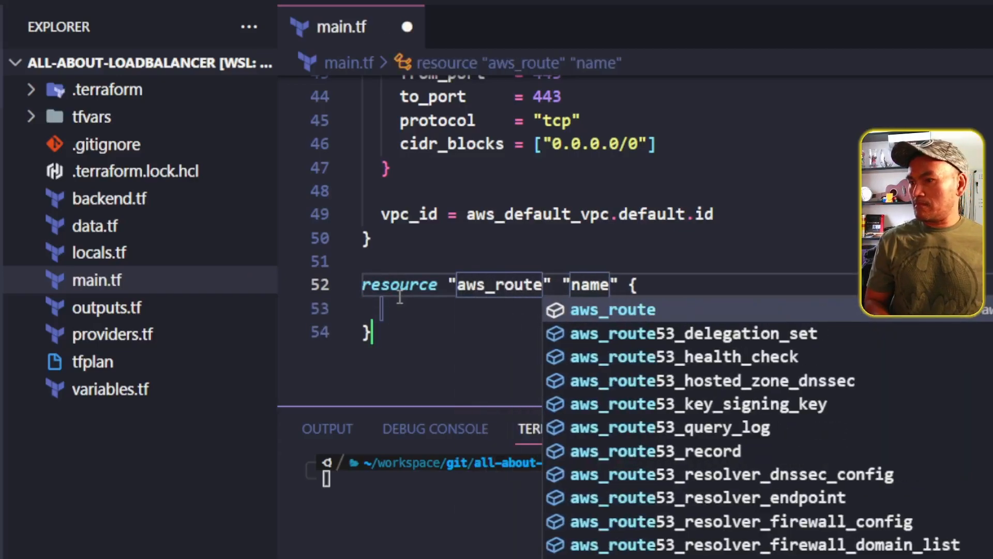
{"action": "type", "text": "53_record"}
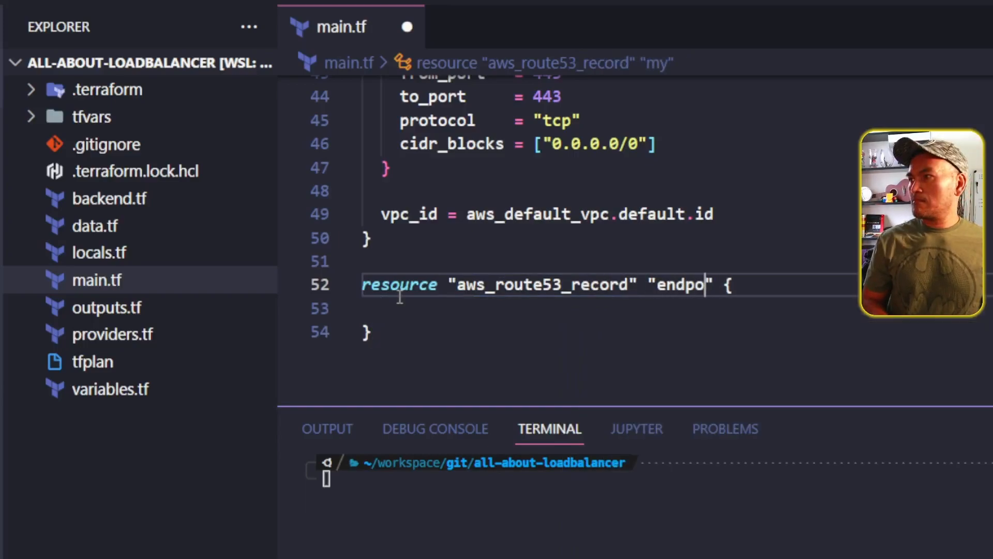
{"action": "type", "text": "int"}
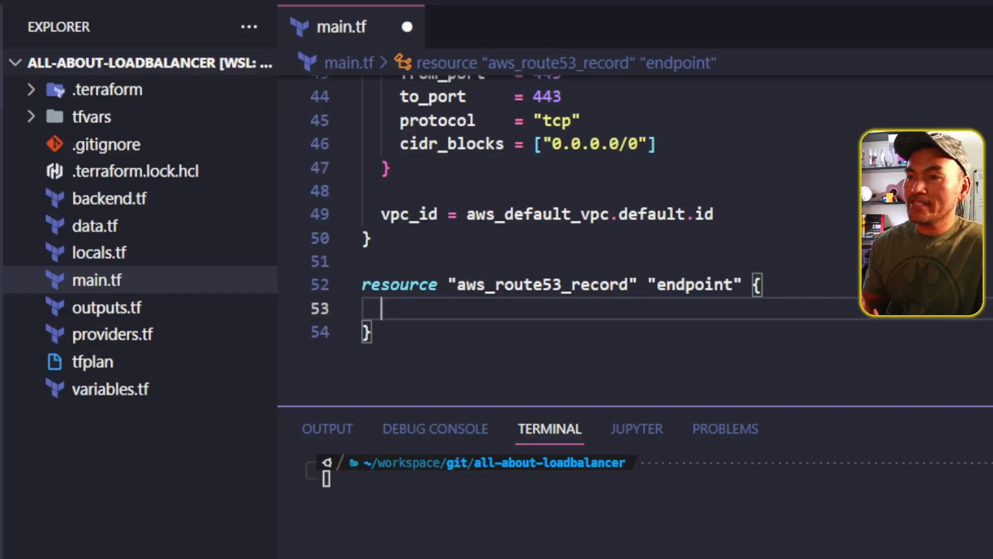
{"action": "type", "text": "z"}
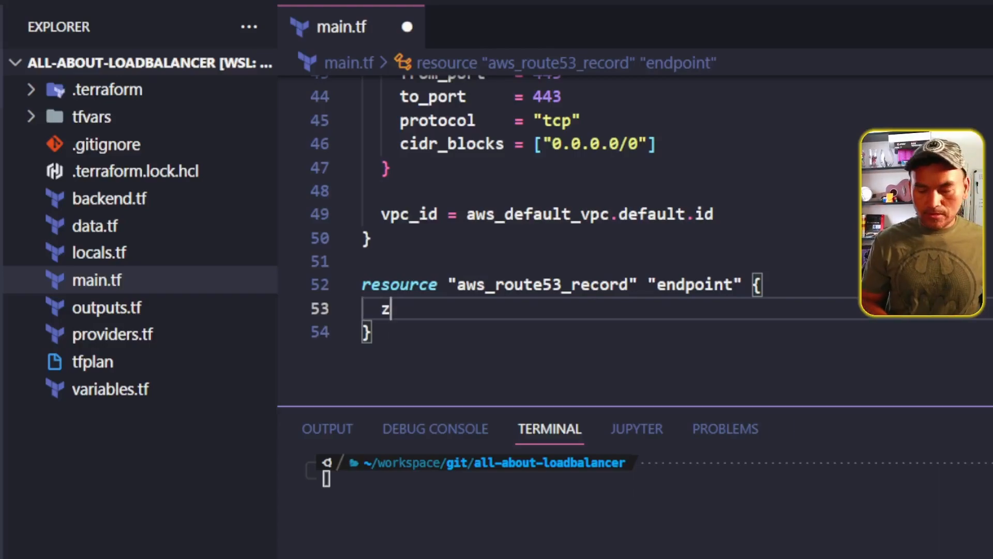
{"action": "type", "text": "one_id ="}
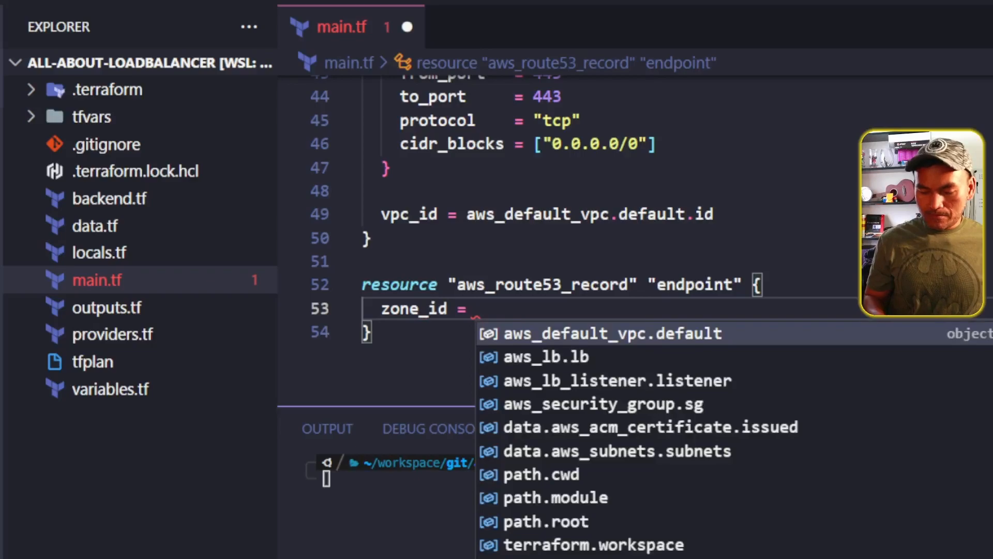
{"action": "type", "text": "\"???\""}
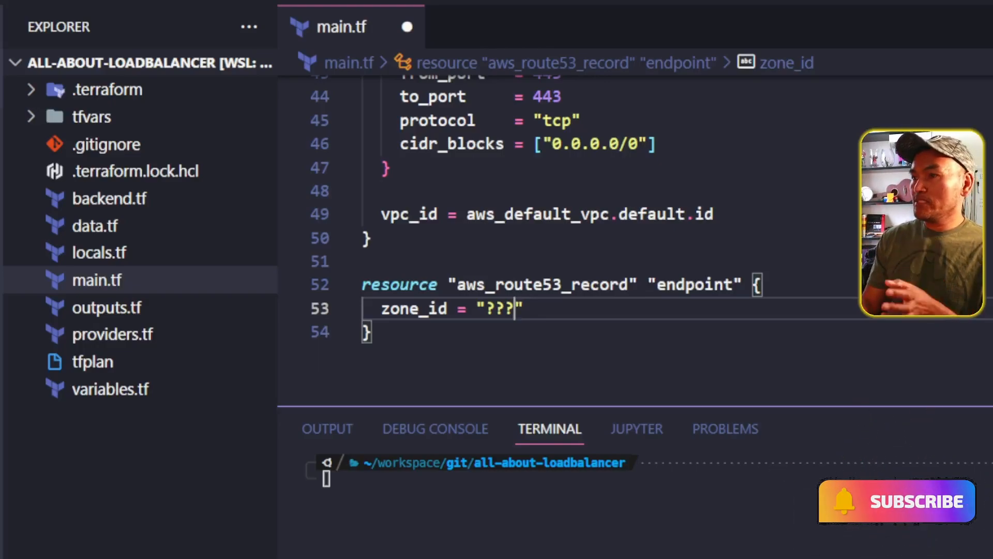
Step: In data.tf, add data "aws_route53_zone" "zone" with name = "pablosspot.ml"
{"action": "left_click", "coordinate": [94, 226]}
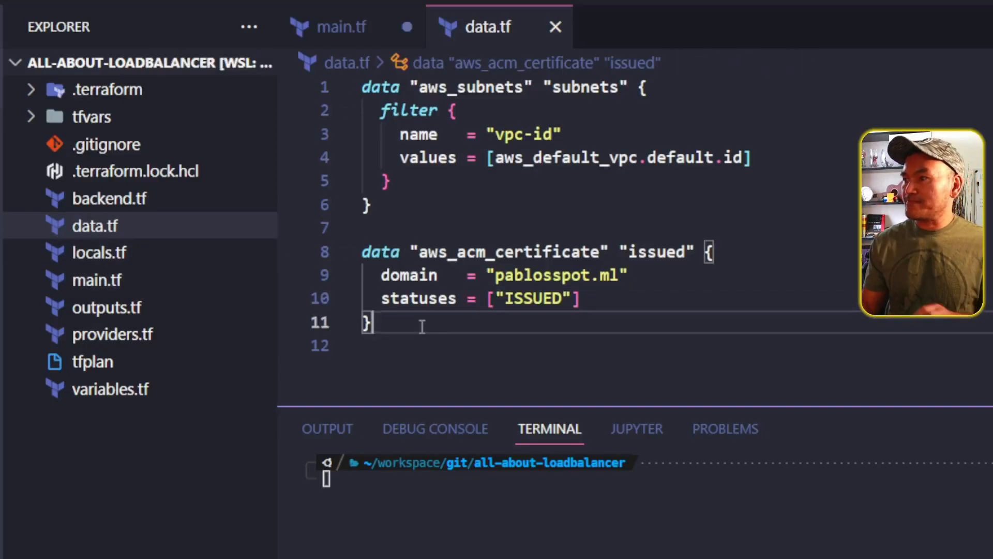
{"action": "type", "text": "data \"aws_r\" \"name\" {"}
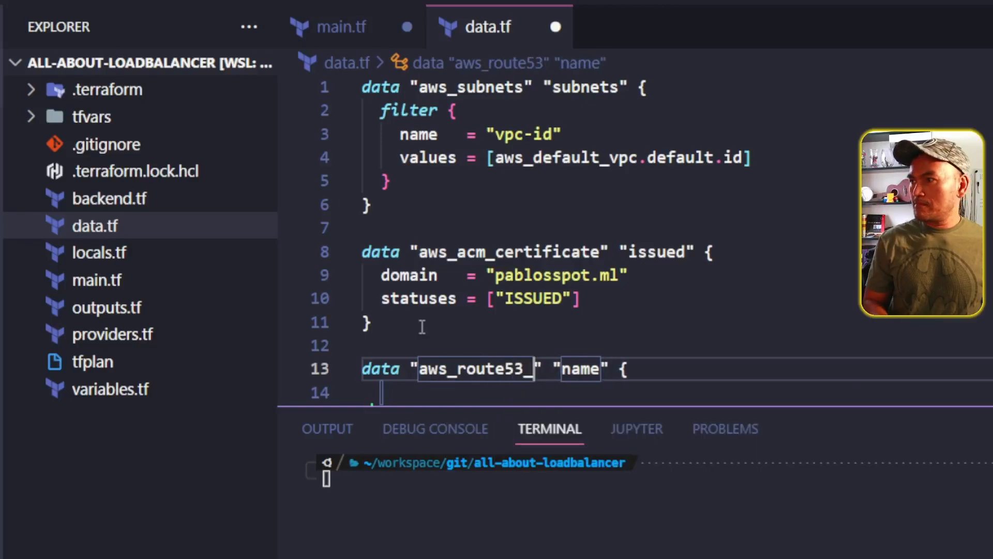
{"action": "type", "text": "_zone"}
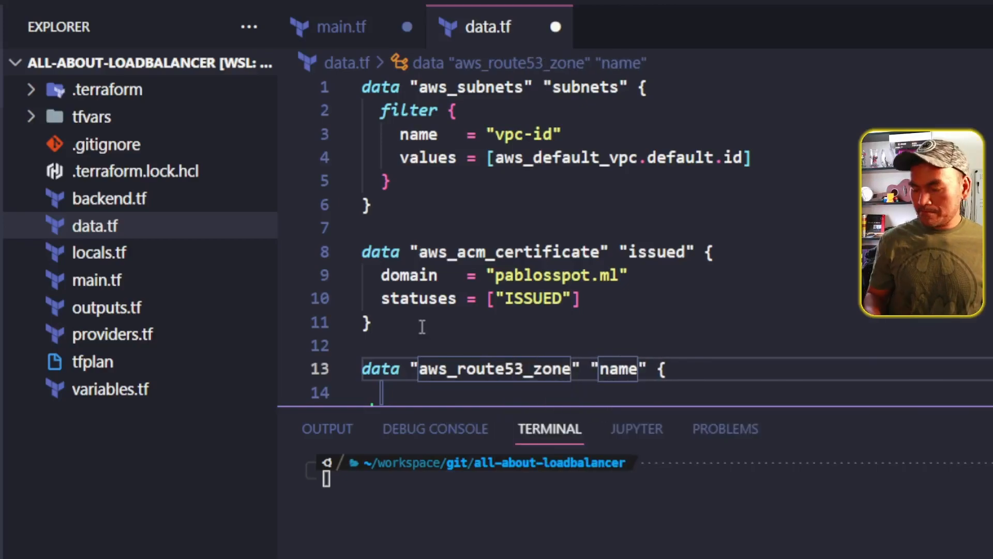
{"action": "type", "text": "zone"}
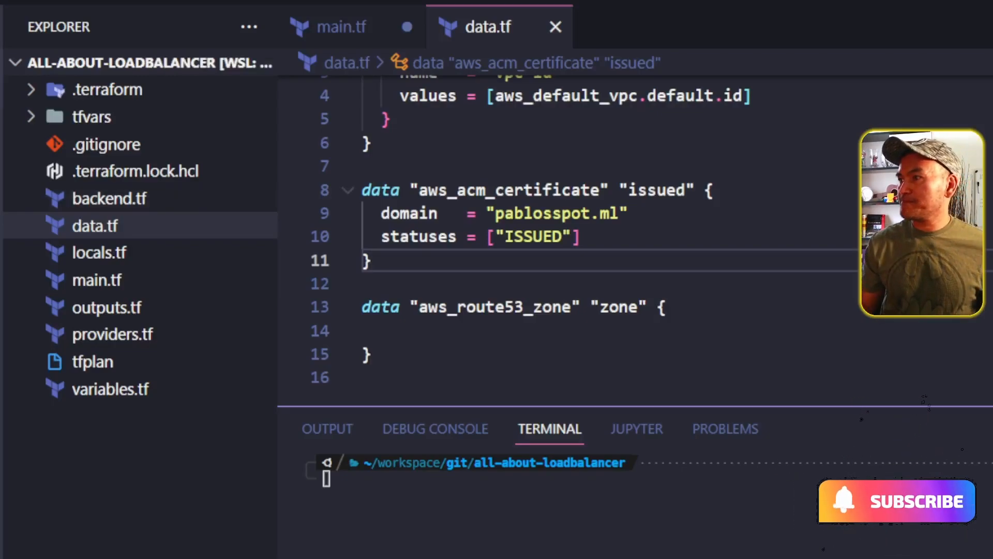
{"action": "left_click", "coordinate": [444, 329]}
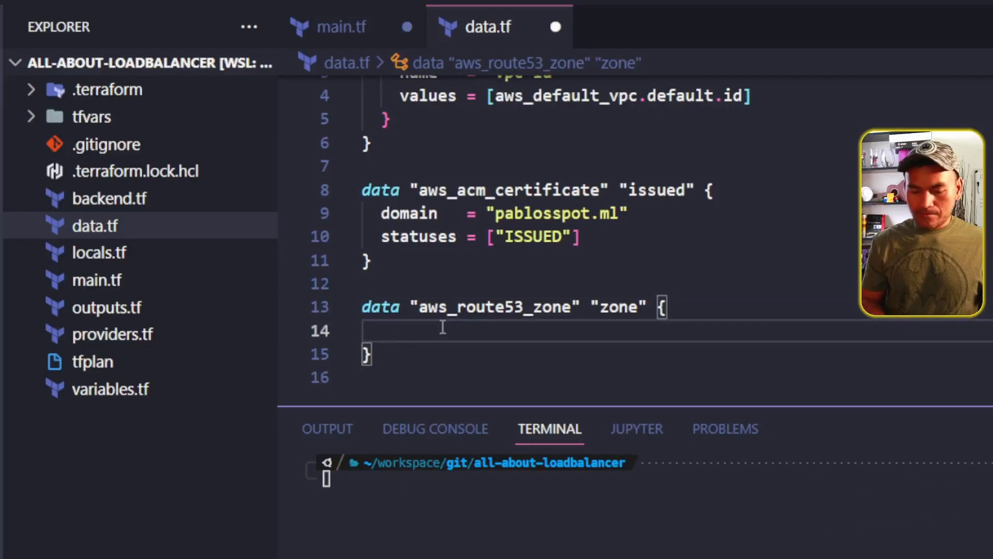
{"action": "type", "text": "name = \"\""}
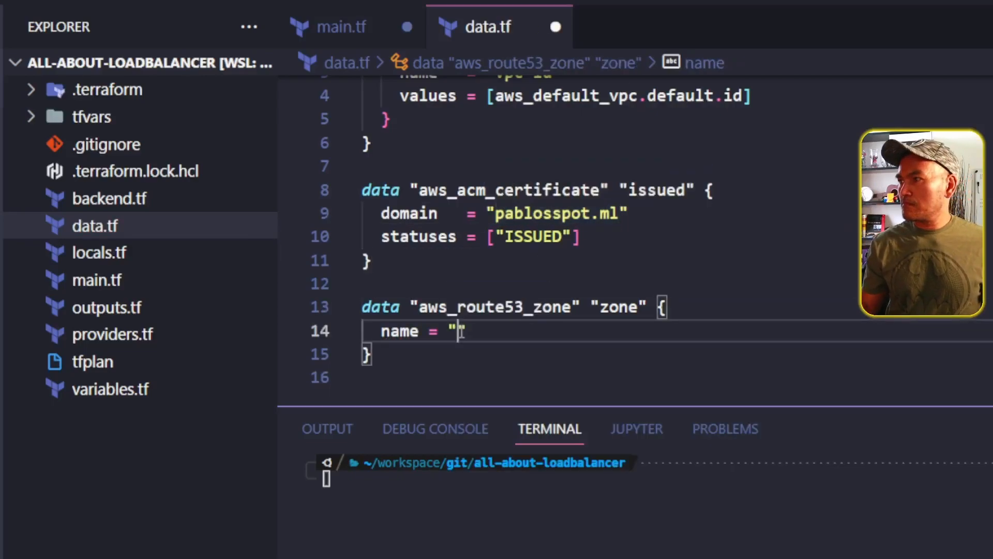
{"action": "type", "text": "pablosspot.ml"}
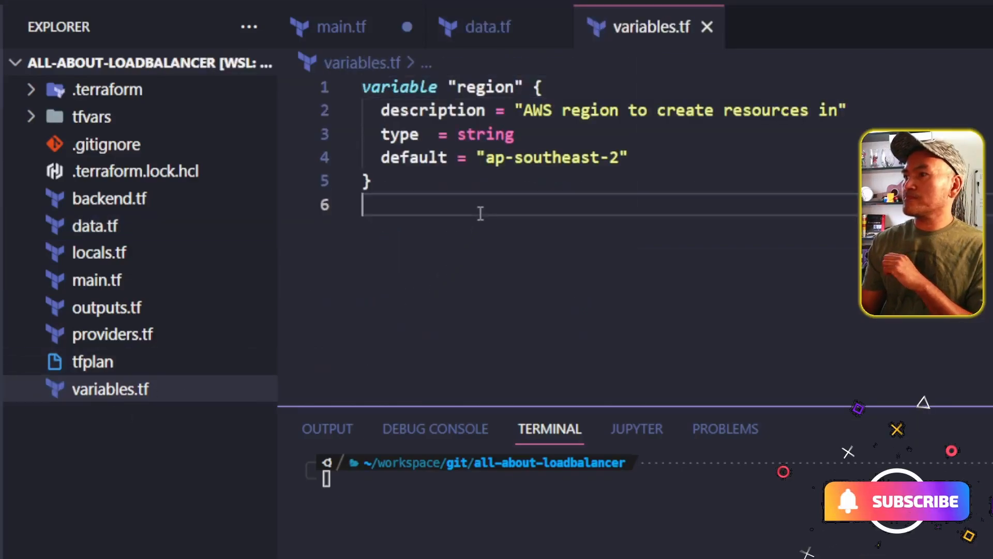
Step: In variables.tf, add a string variable "domain_name" with default pablosspot.ml
{"action": "type", "text": "variable \"doma\" {"}
{"action": "type", "text": "t"}
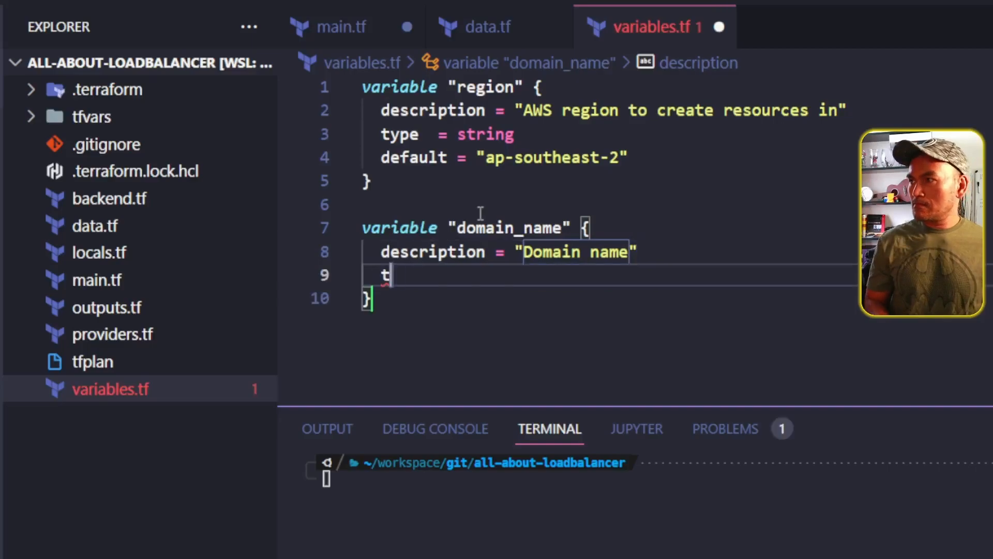
{"action": "type", "text": "ype = string"}
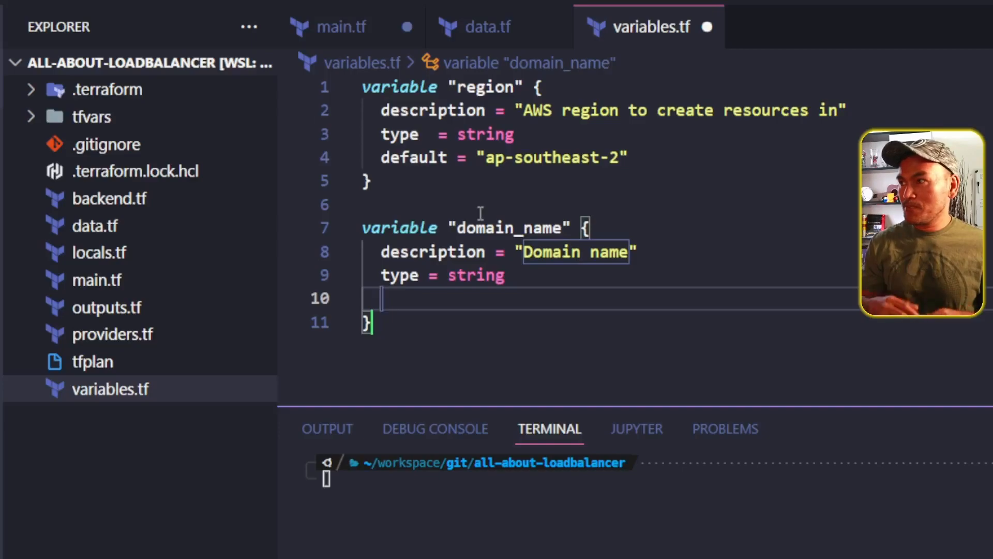
{"action": "type", "text": "default = \"pablosspot."}
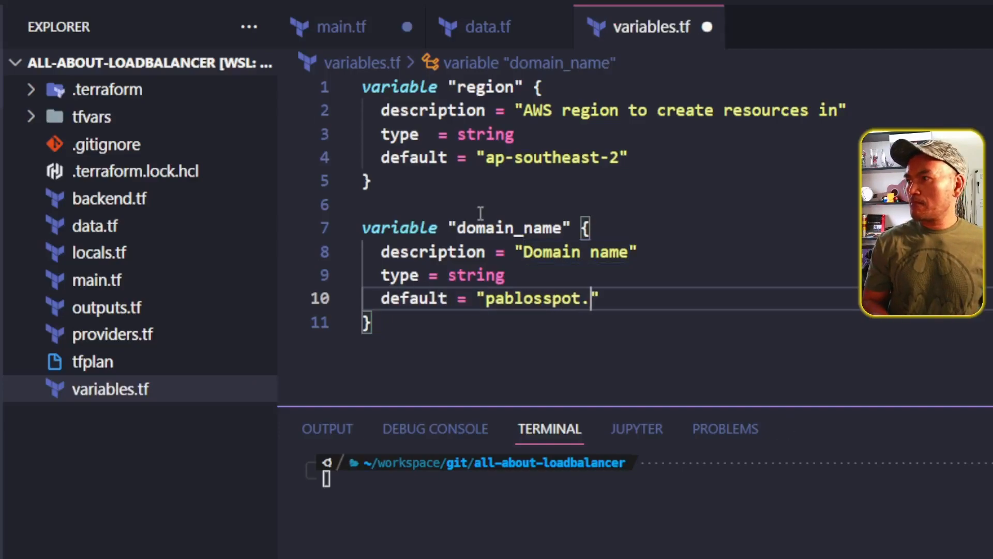
{"action": "type", "text": "ml"}
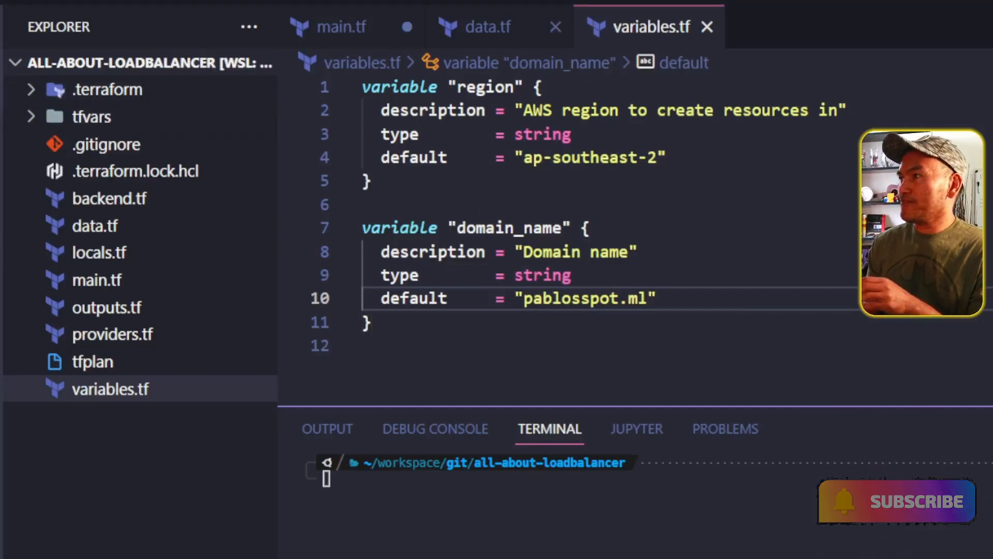
{"action": "left_click", "coordinate": [485, 26]}
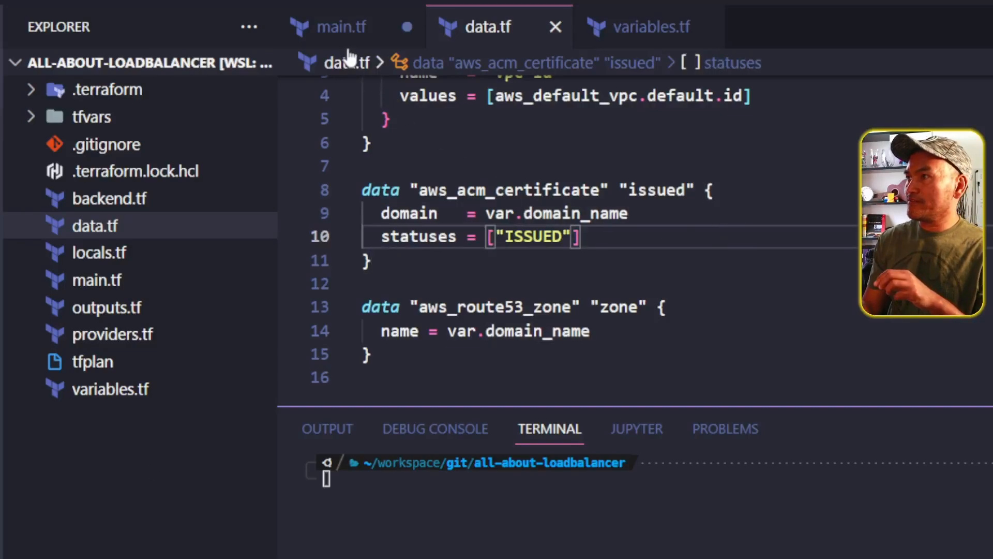
Step: Replace the placeholder zone_id with the hosted zone data source's zone_id
{"action": "left_click", "coordinate": [342, 27]}
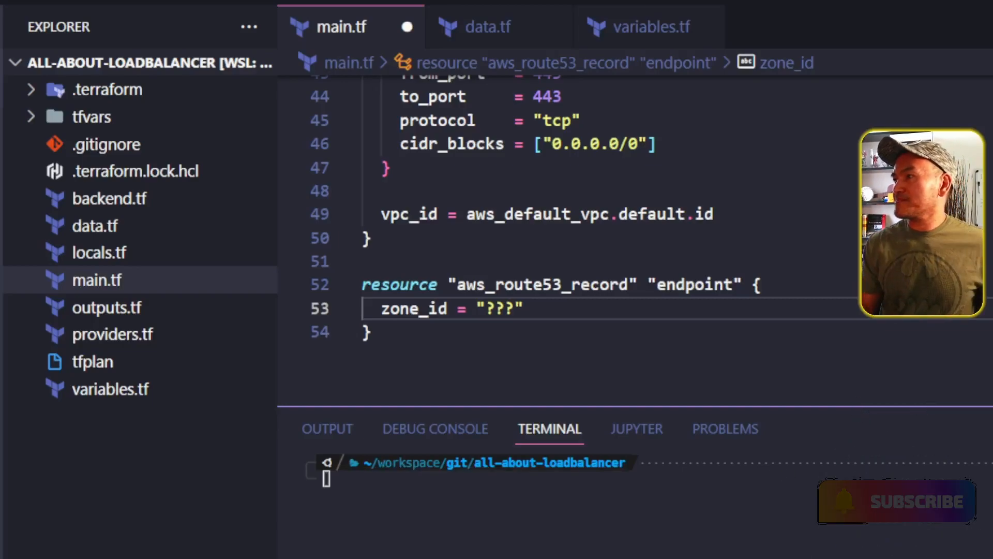
{"action": "key", "text": "Backspace"}
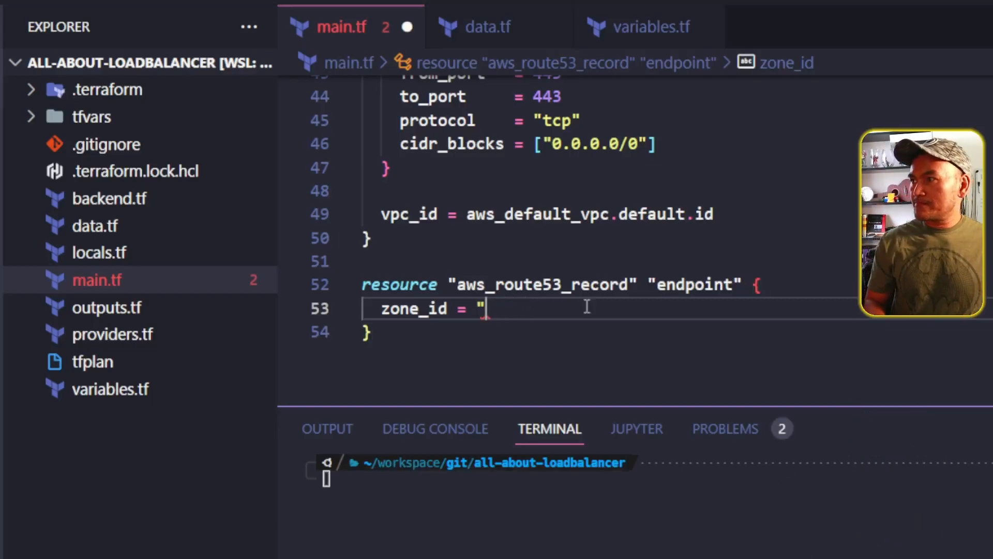
{"action": "type", "text": "data.aws"}
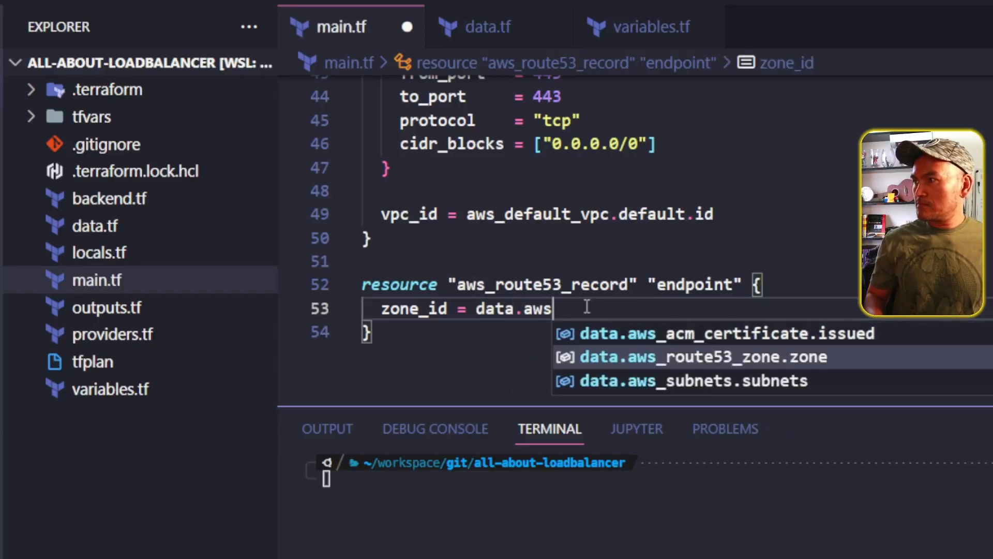
{"action": "left_click", "coordinate": [701, 356]}
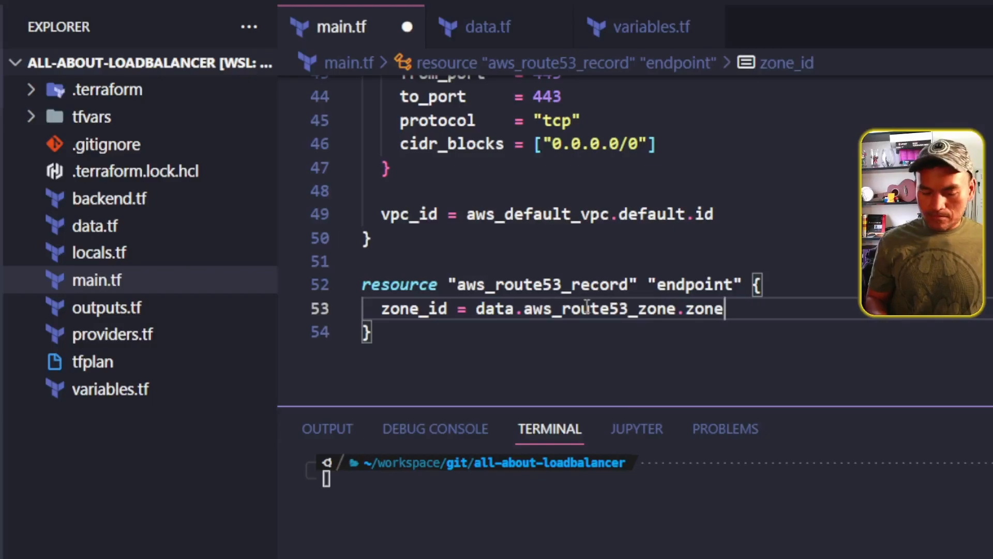
{"action": "type", "text": "."}
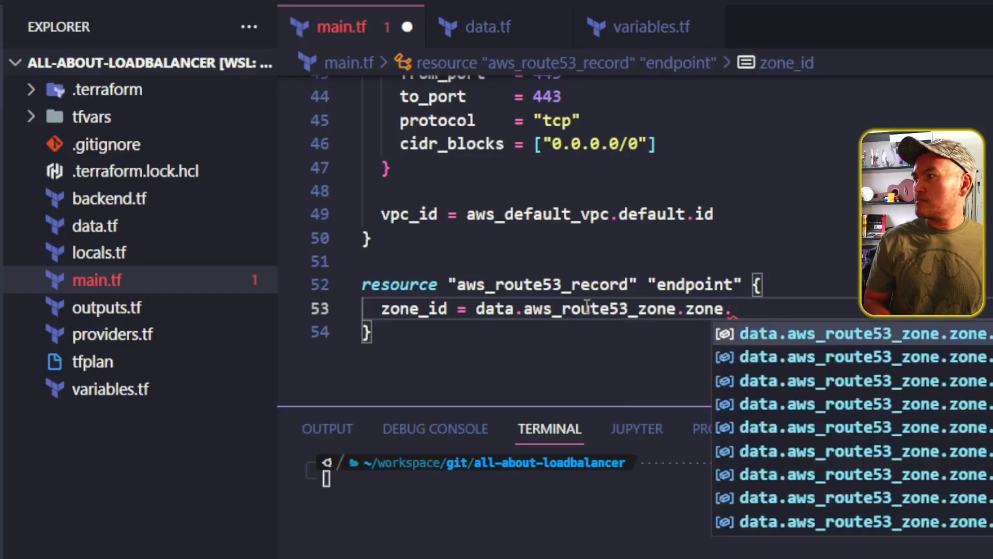
{"action": "type", "text": "zone_id"}
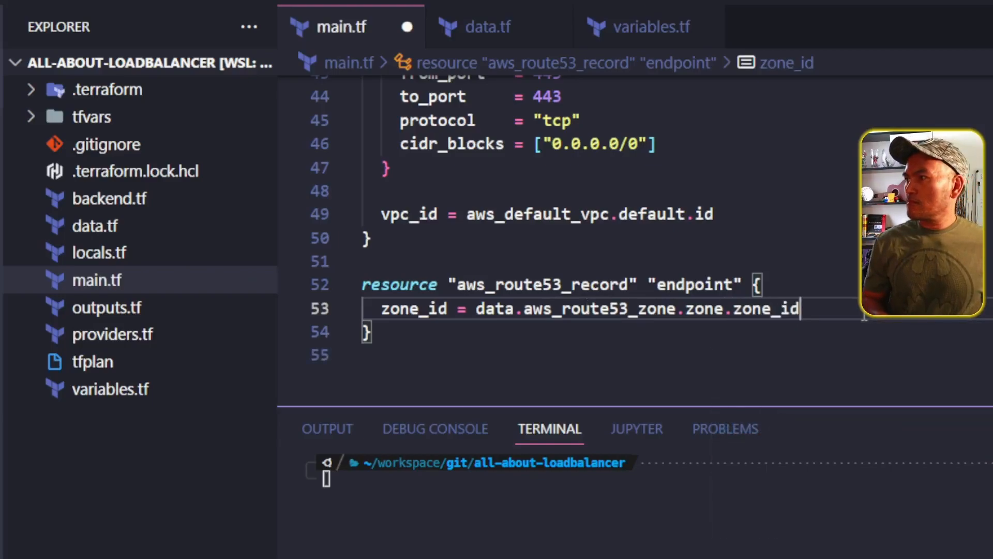
{"action": "key", "text": "Enter"}
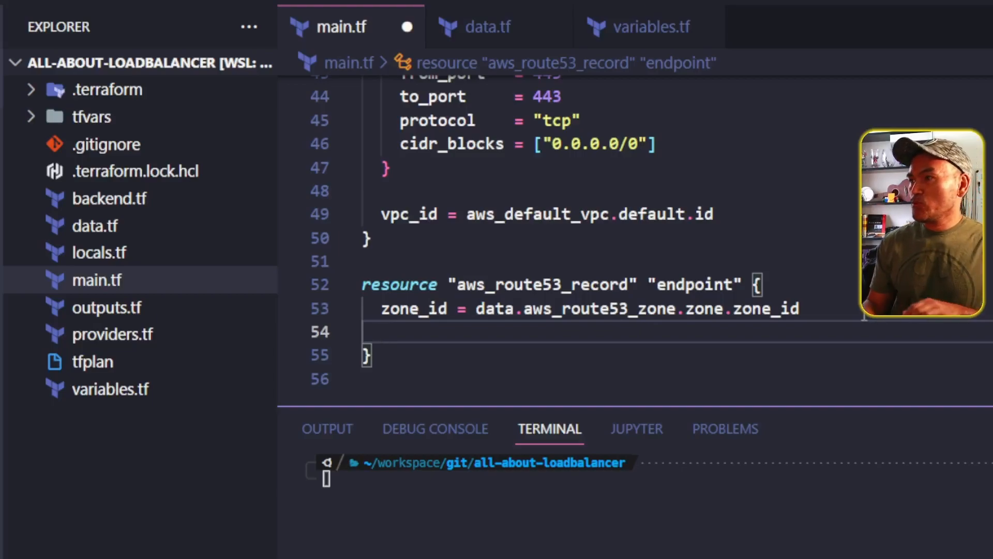
Step: Give the endpoint record type = "A" and name "myurl"
{"action": "type", "text": "type"}
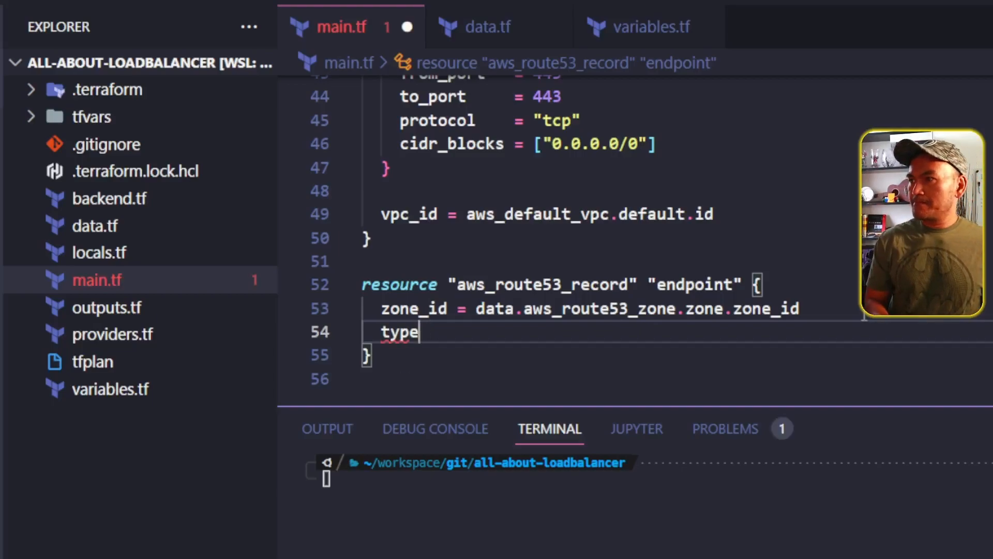
{"action": "type", "text": "= \"A\""}
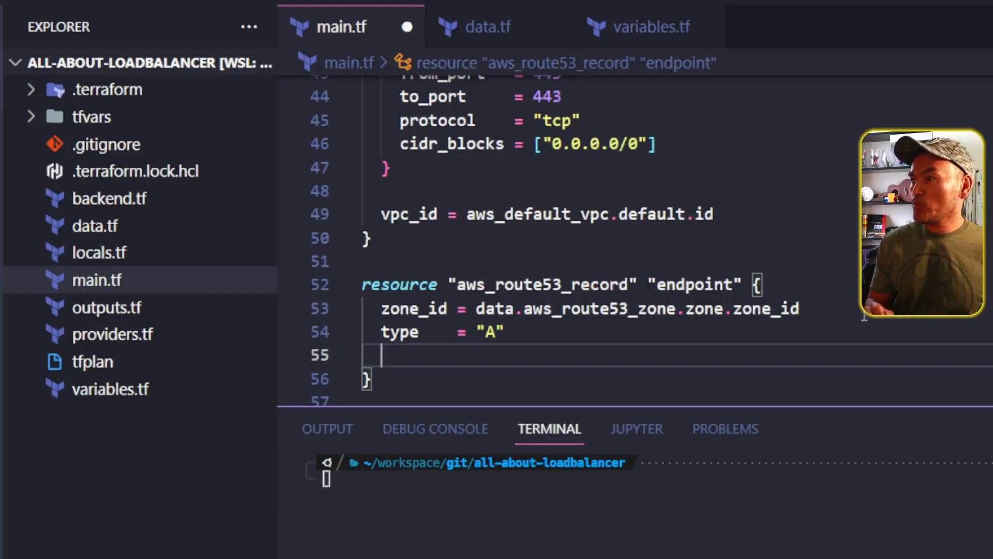
{"action": "type", "text": "name = \""}
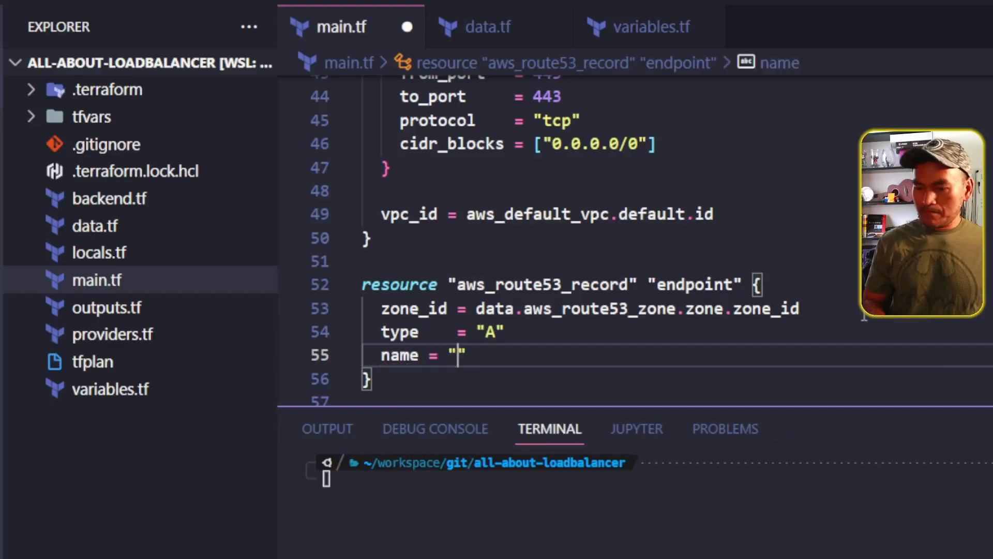
{"action": "type", "text": "myurl"}
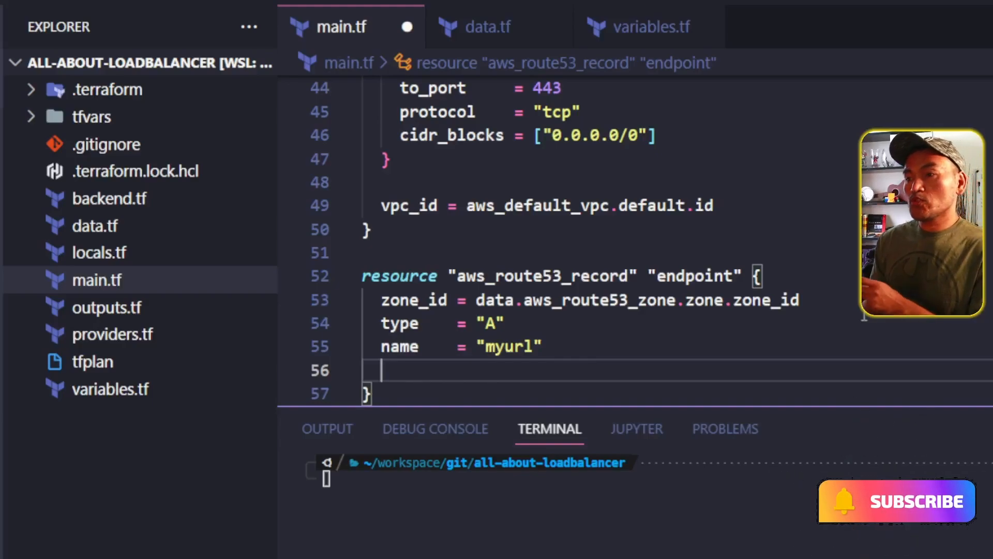
Step: Add an alias to aws_lb.lb's DNS name and zone_id with evaluate_target_health = true, and save
{"action": "type", "text": "alias {"}
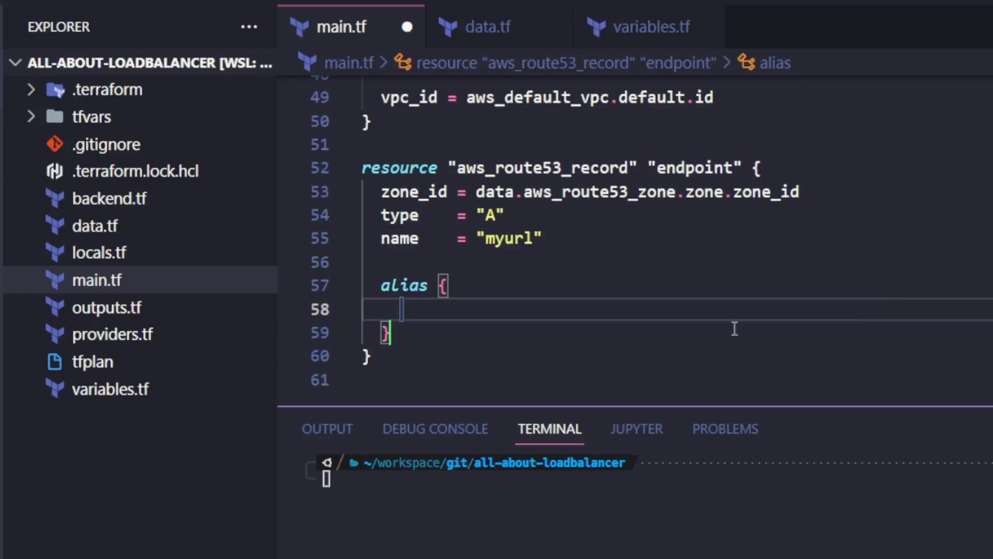
{"action": "type", "text": "name ="}
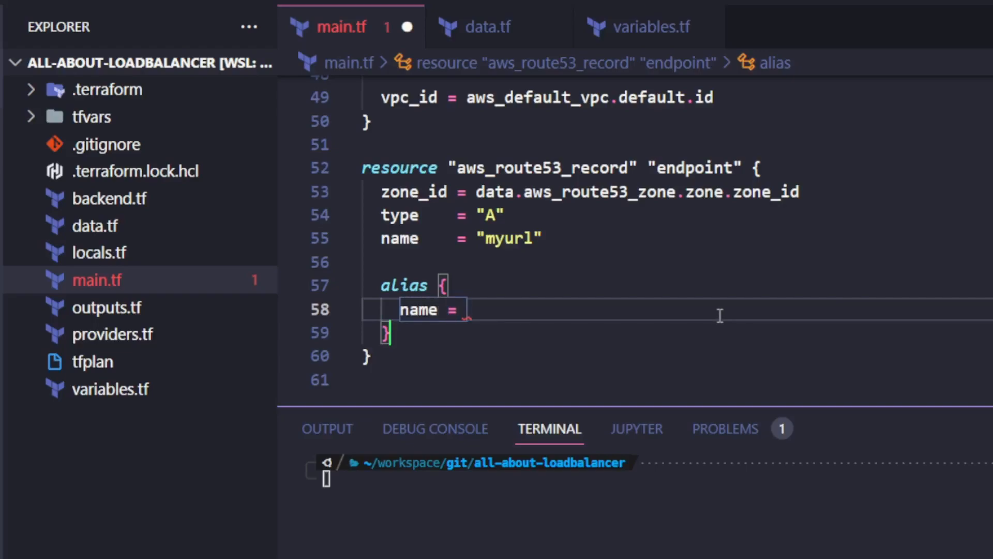
{"action": "type", "text": "aws_lb.lb.dns_name"}
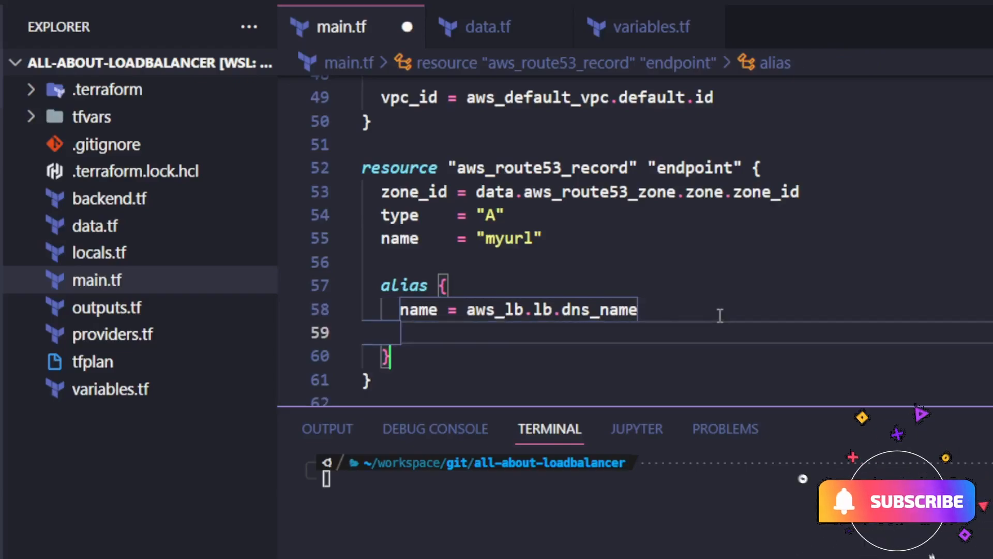
{"action": "type", "text": "zone_id ="}
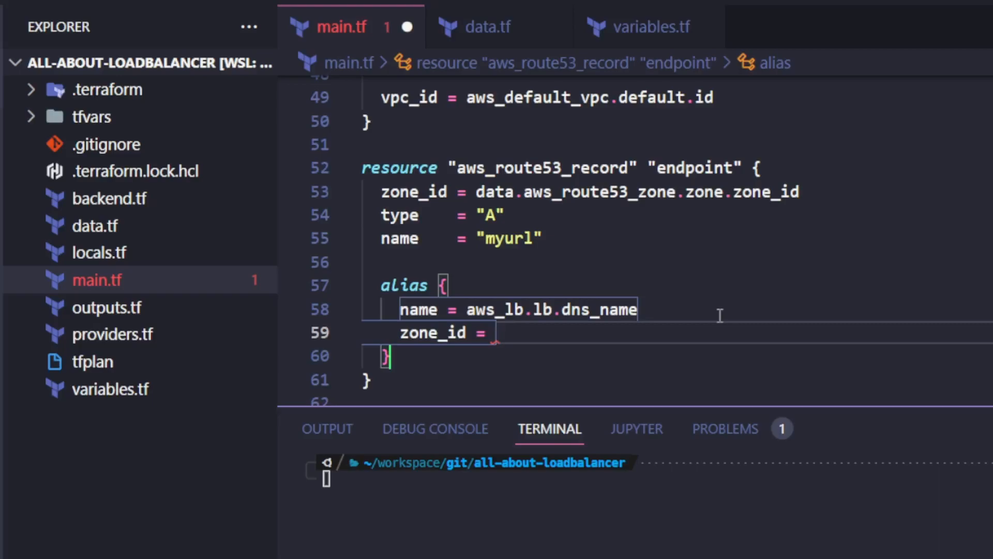
{"action": "type", "text": "aws_lb.lb"}
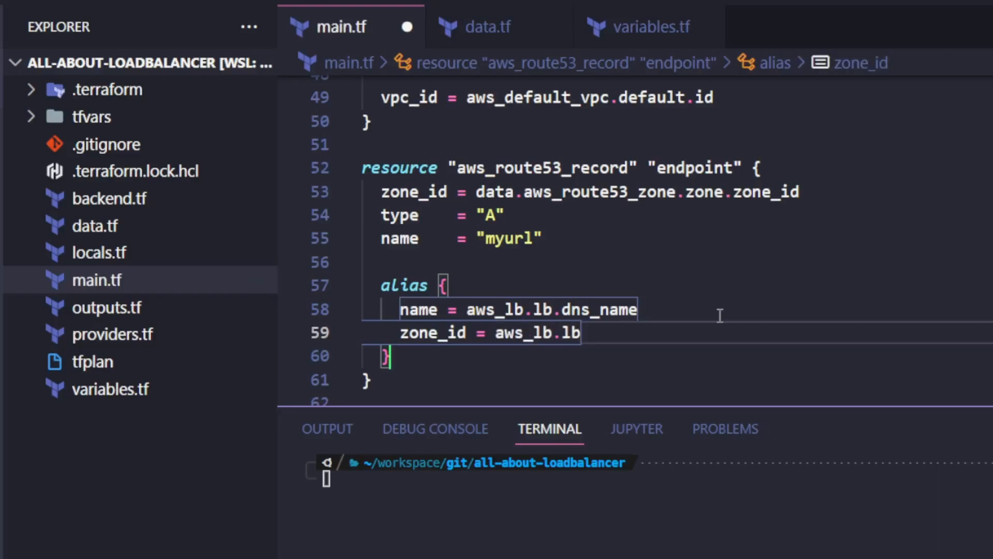
{"action": "type", "text": ".zone_id"}
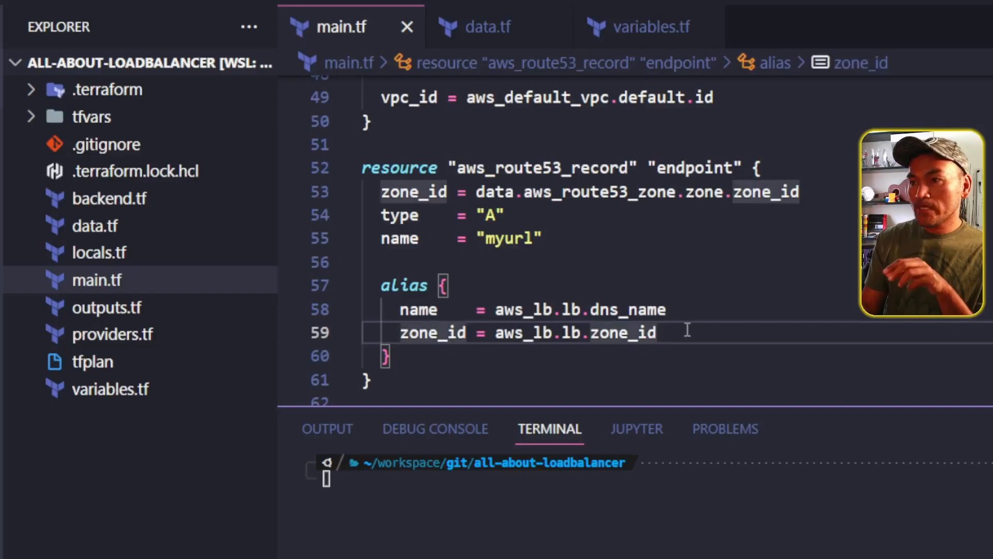
{"action": "type", "text": "evaluate_target_health ="}
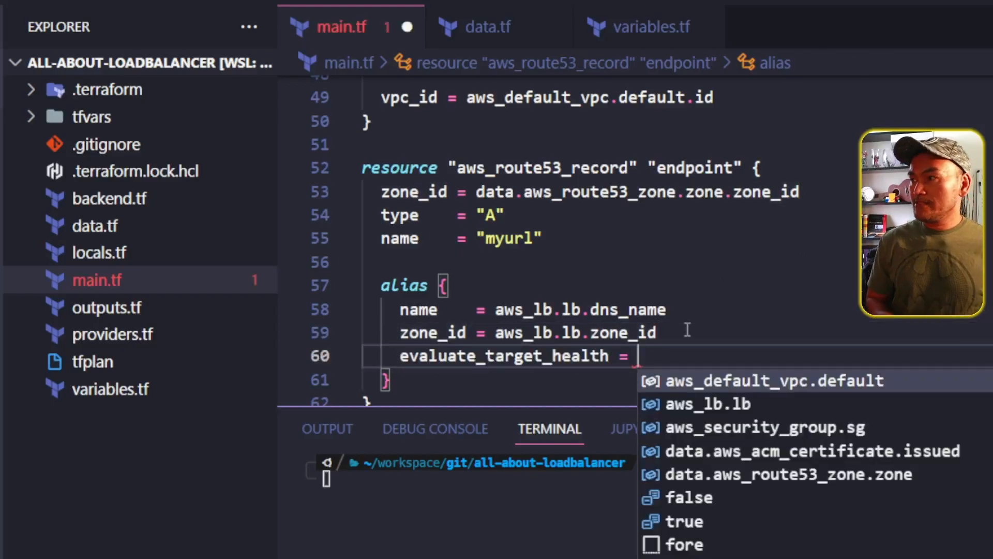
{"action": "type", "text": "true"}
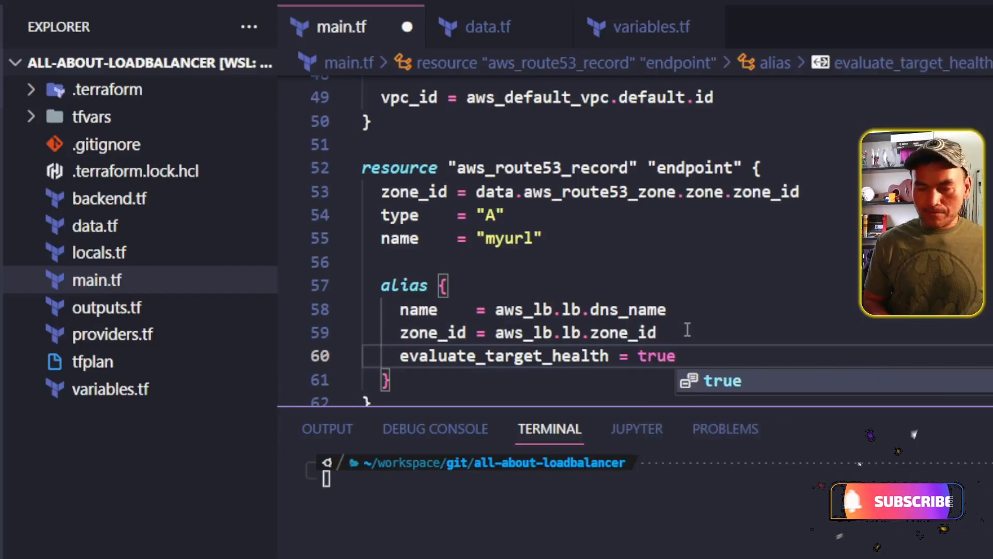
{"action": "key", "text": "ctrl+s"}
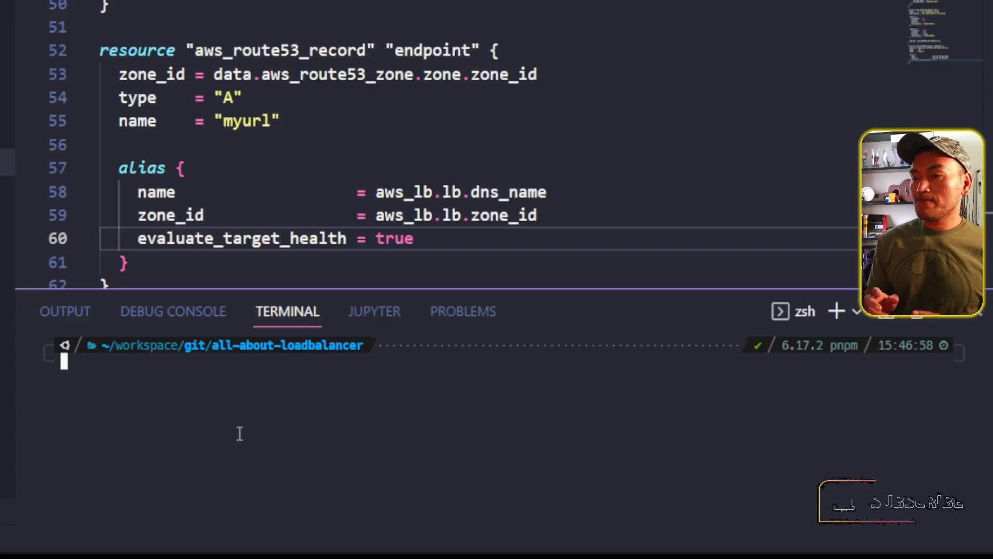
Step: Set TF_WORKSPACE=poc, run terraform init via aws-vault au-admin, then terraform apply tfplan
{"action": "type", "text": "export TF_WORKSPACE=poc"}
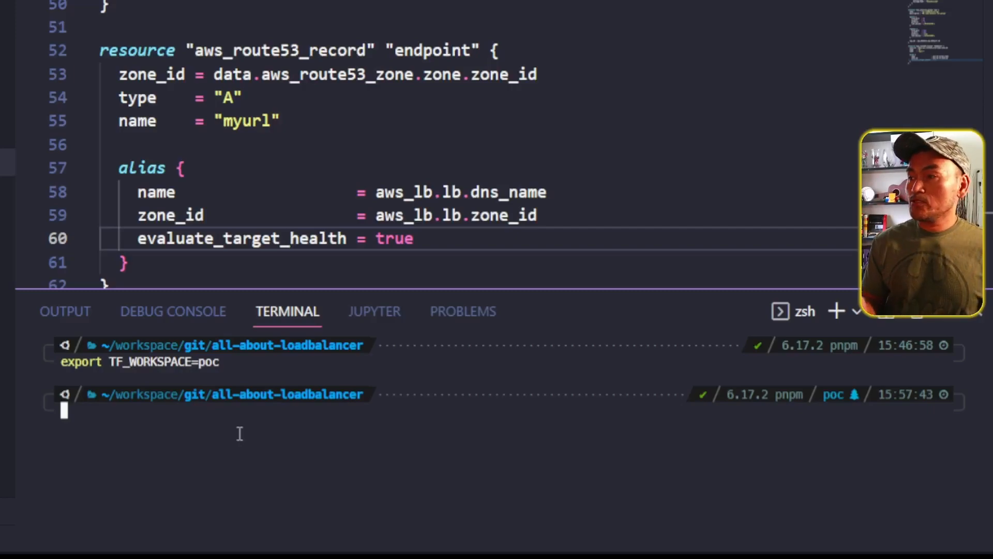
{"action": "type", "text": "aws-vault exec au-admin"}
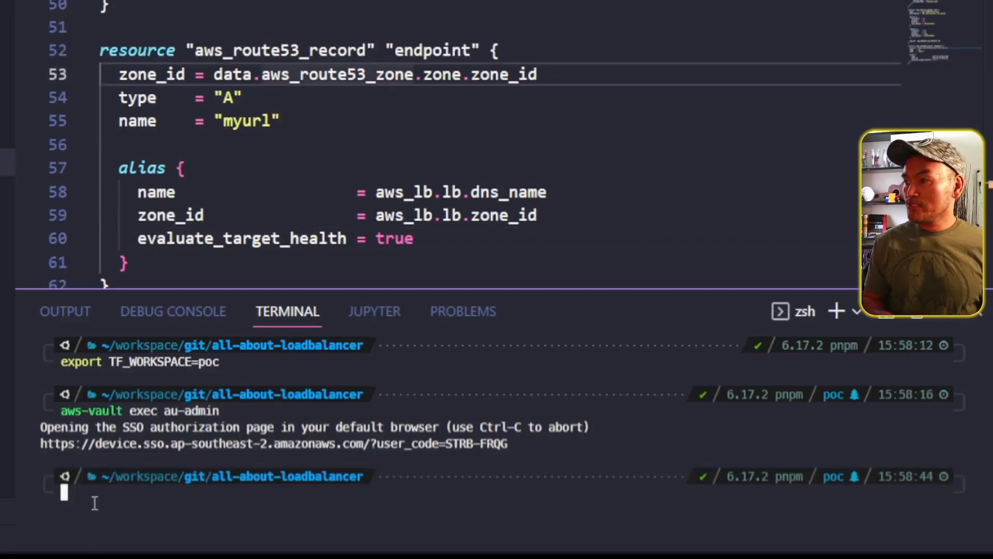
{"action": "type", "text": "terraform init"}
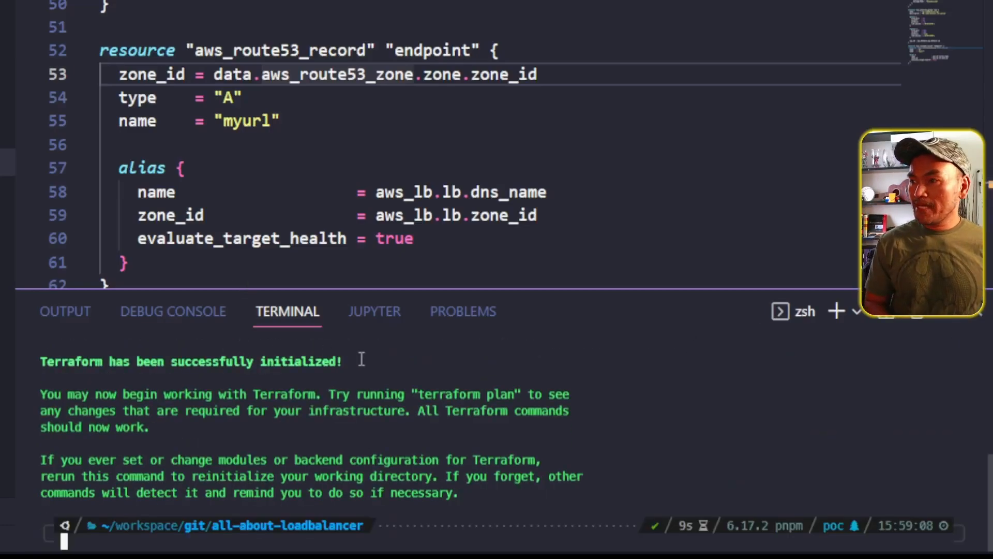
{"action": "type", "text": "terraform init"}
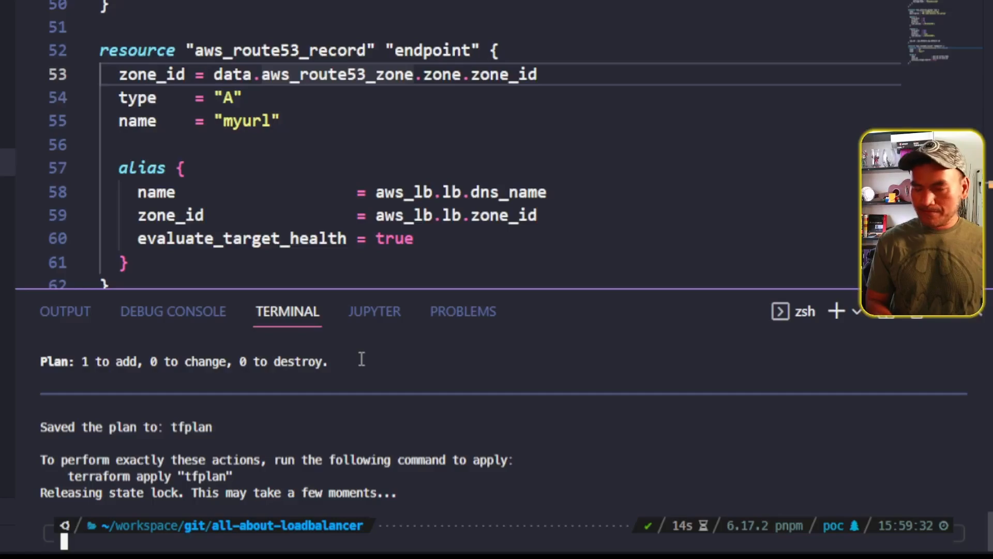
{"action": "type", "text": "terraform apply tfplan"}
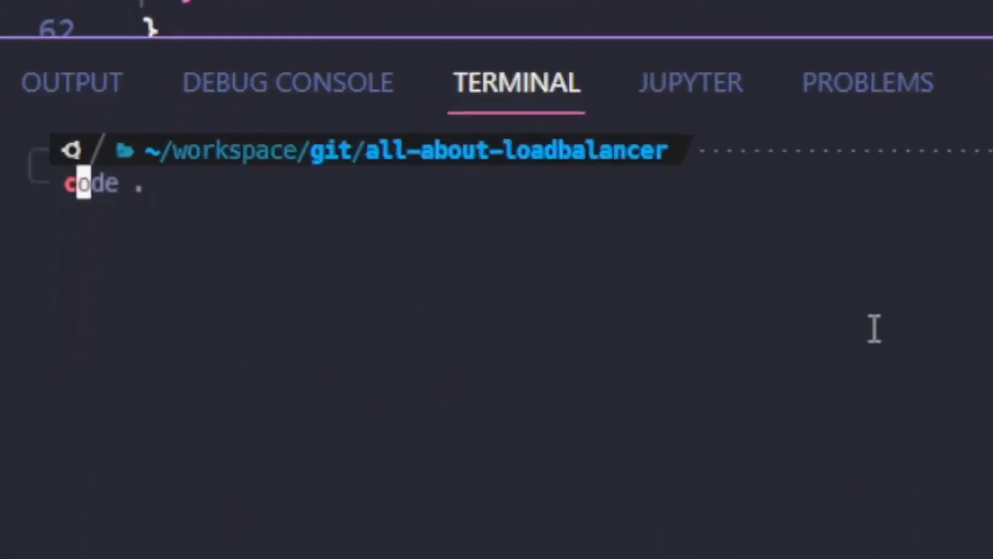
{"action": "type", "text": "curl -IL https://my-loadbalancer-1898494324.ap-southeast-2.elb.amazonaws.com"}
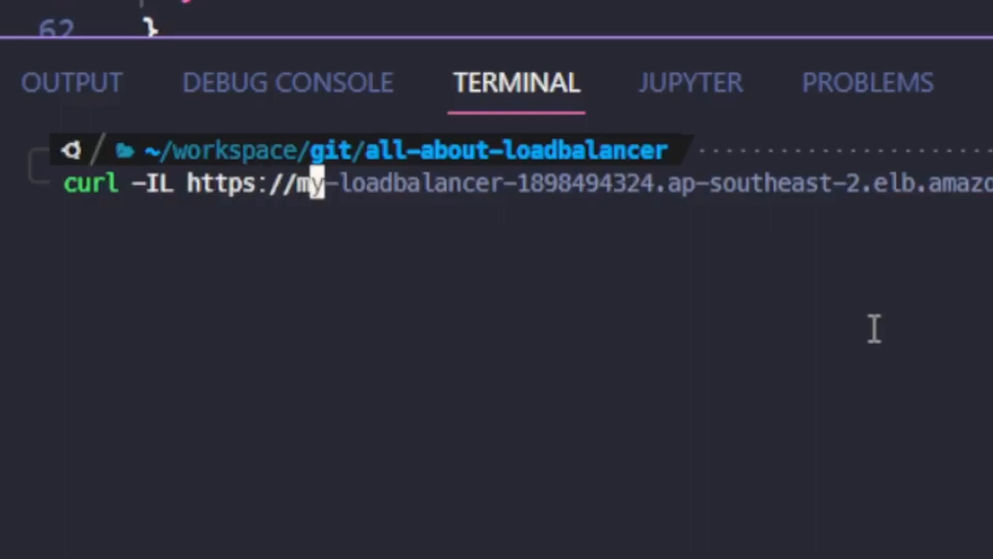
{"action": "type", "text": "url.pablo"}
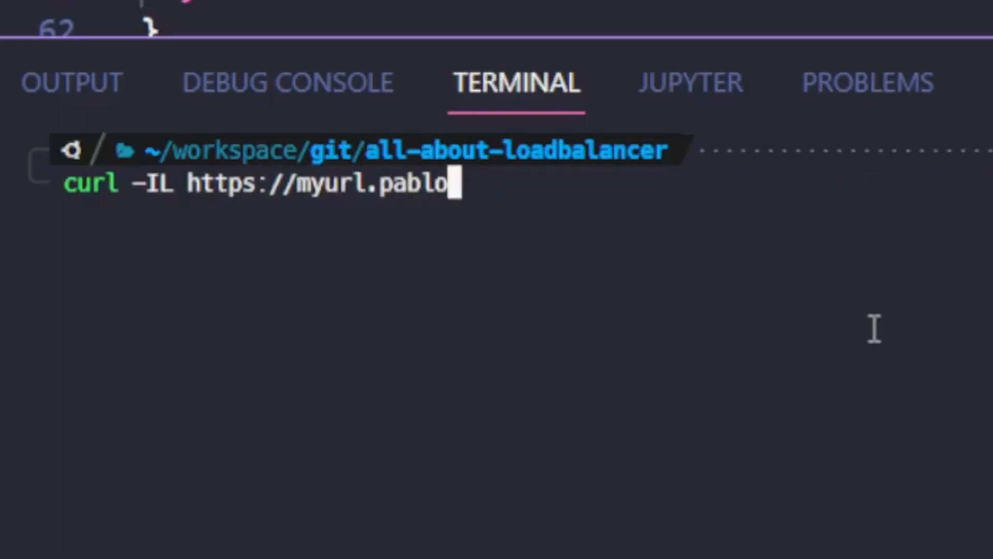
{"action": "key", "text": "Enter"}
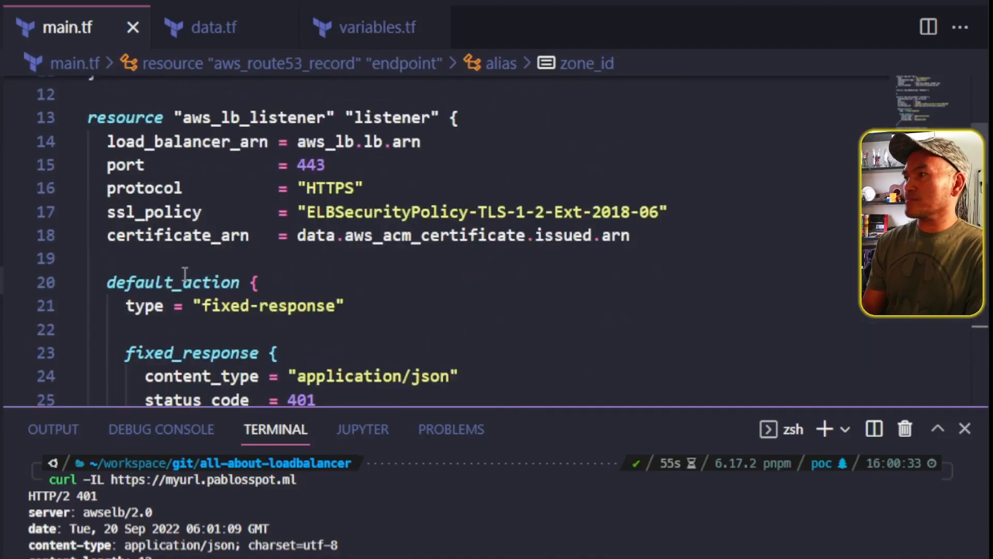
Step: Place the cursor in main.tf below the endpoint record for a new resource
{"action": "left_click", "coordinate": [507, 234]}
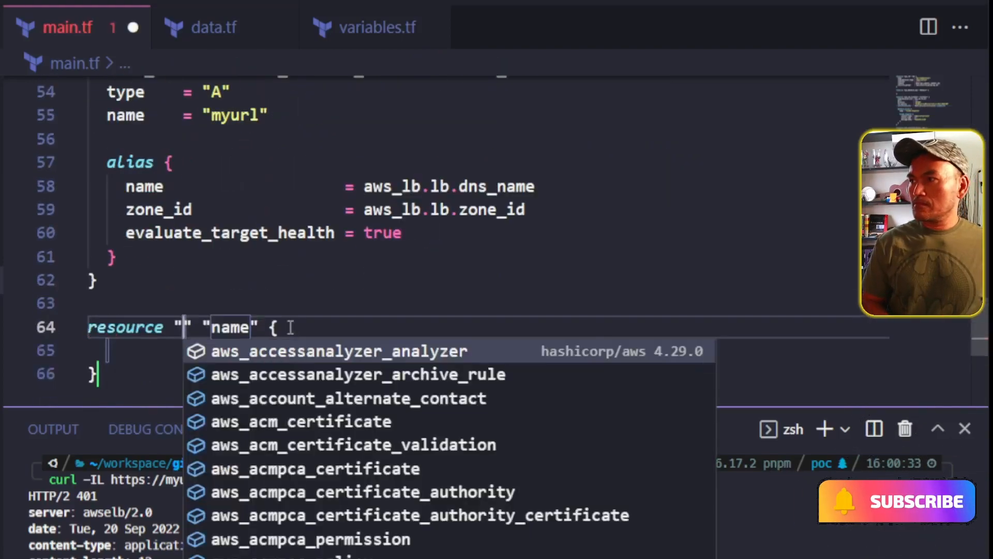
Step: Make the block aws_lb_listener_rule "rule_1" with listener_arn = aws_lb_listener.listener.arn
{"action": "type", "text": "aws_lb_listener_"}
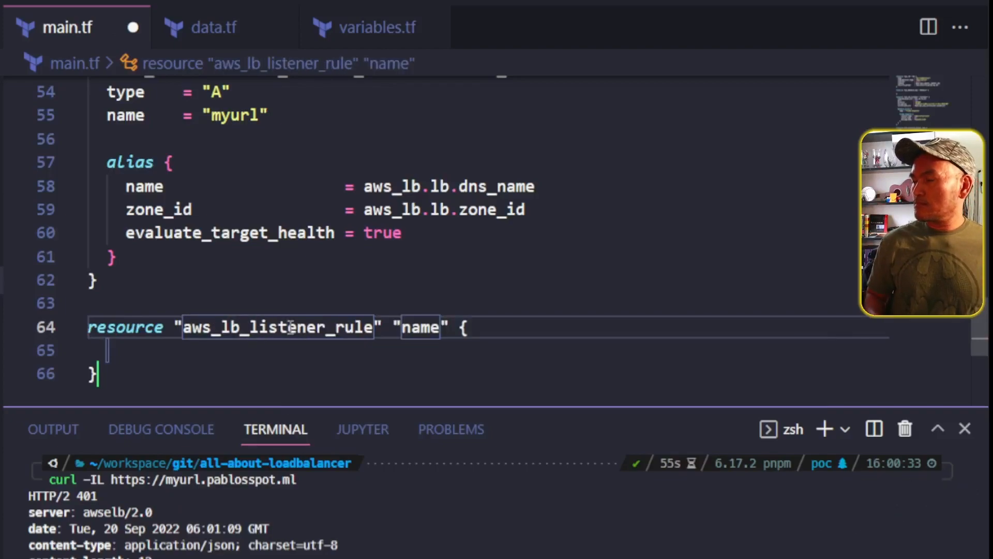
{"action": "type", "text": "rule"}
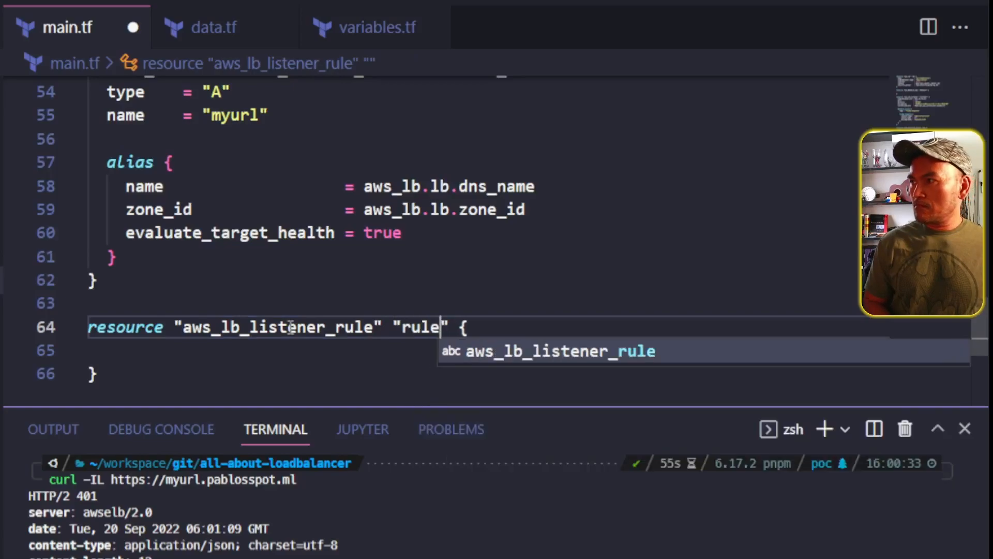
{"action": "type", "text": "_1"}
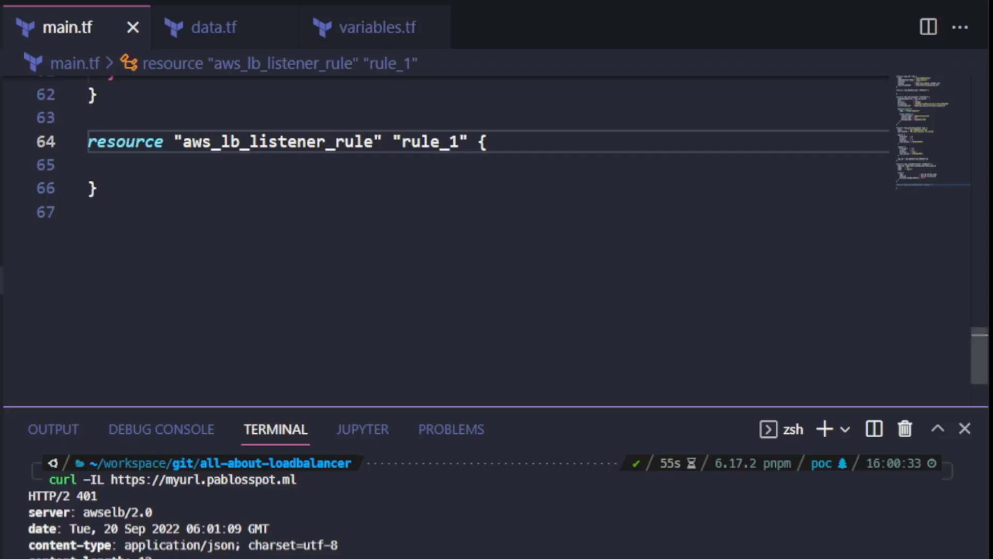
{"action": "type", "text": "listener_arn ="}
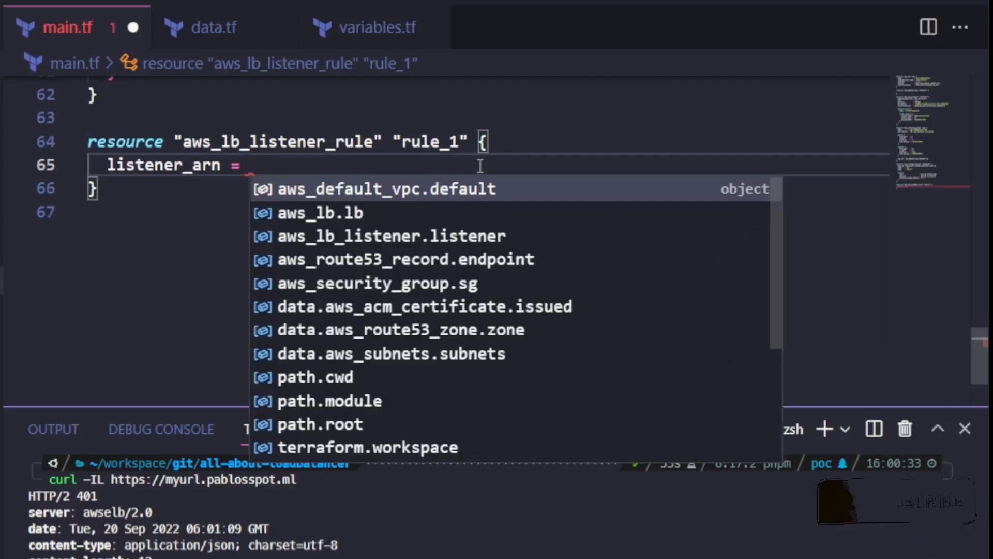
{"action": "type", "text": "aws_lb_listener.listener.arn"}
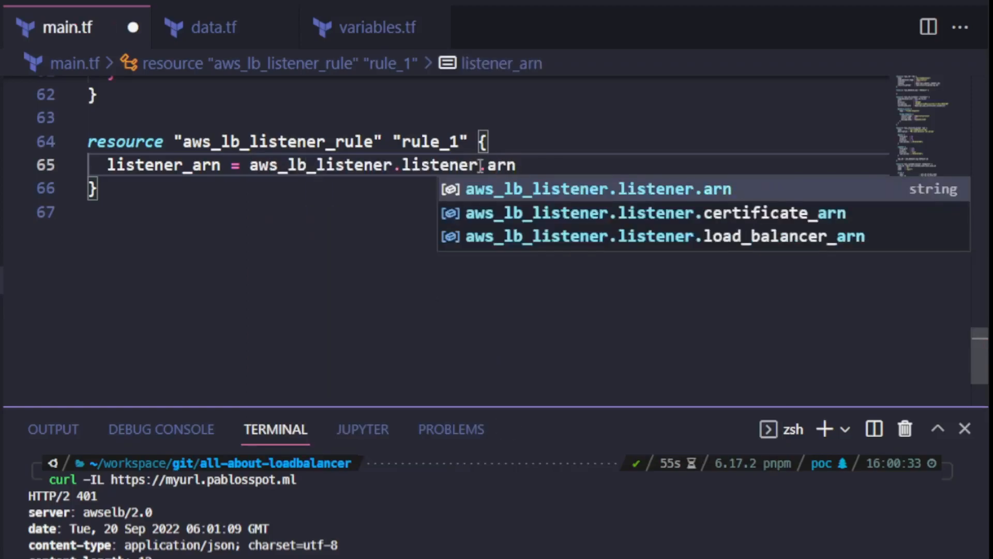
{"action": "key", "text": "Enter"}
{"action": "type", "text": "action {"}
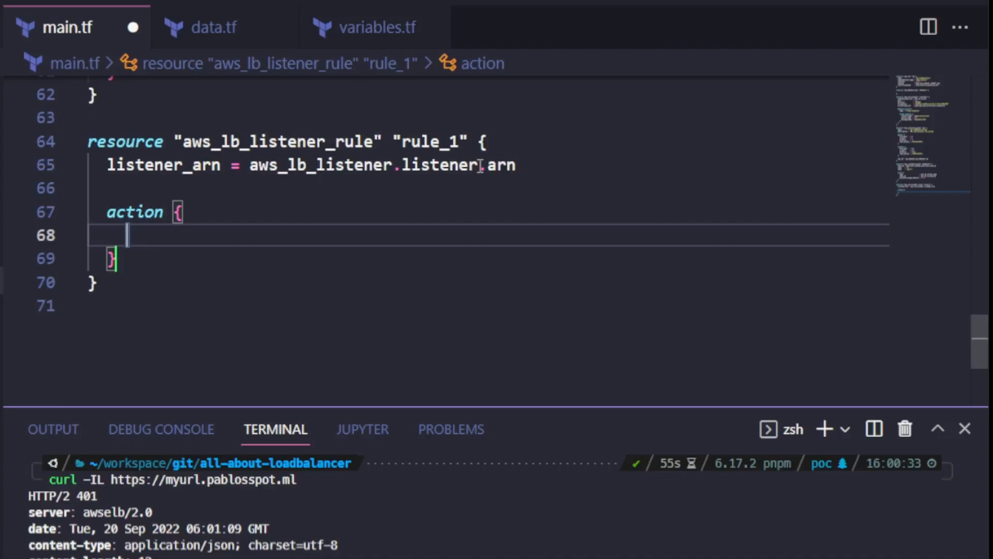
Step: Add a redirect action with status_code HTTP_301, host google.com, port 443, and start the protocol line
{"action": "type", "text": "type = \"redirect"}
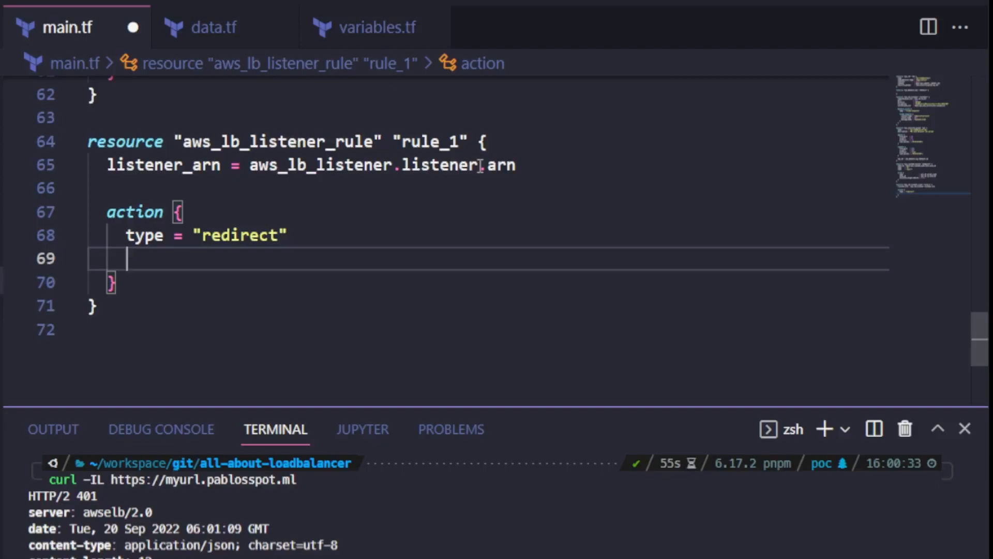
{"action": "type", "text": "redirect {"}
{"action": "type", "text": "status_code ="}
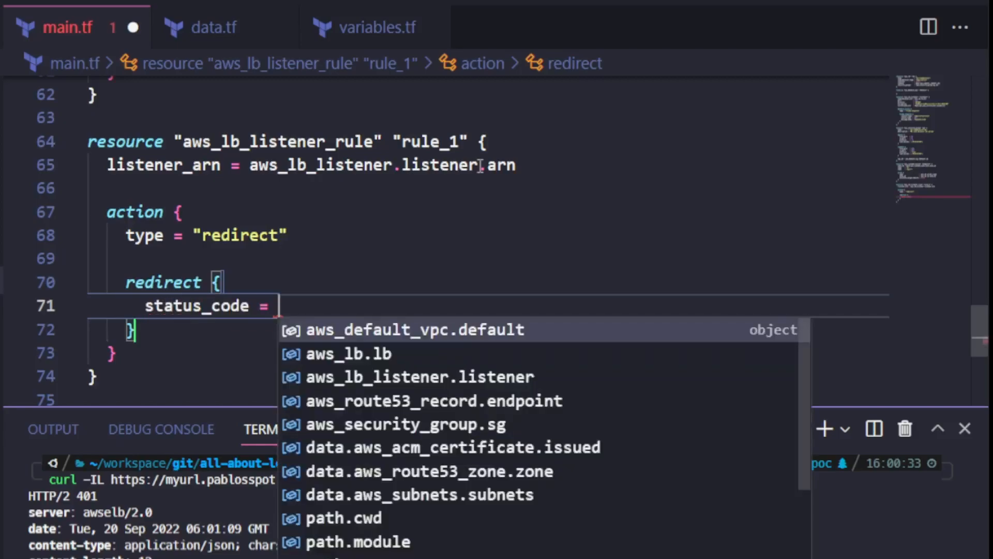
{"action": "type", "text": "\"HTTP_301\""}
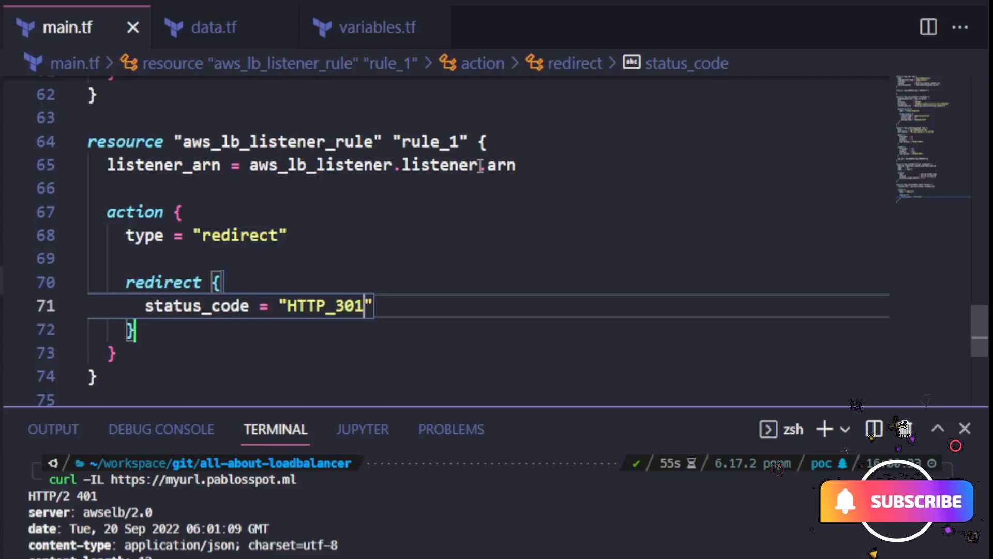
{"action": "key", "text": "Enter"}
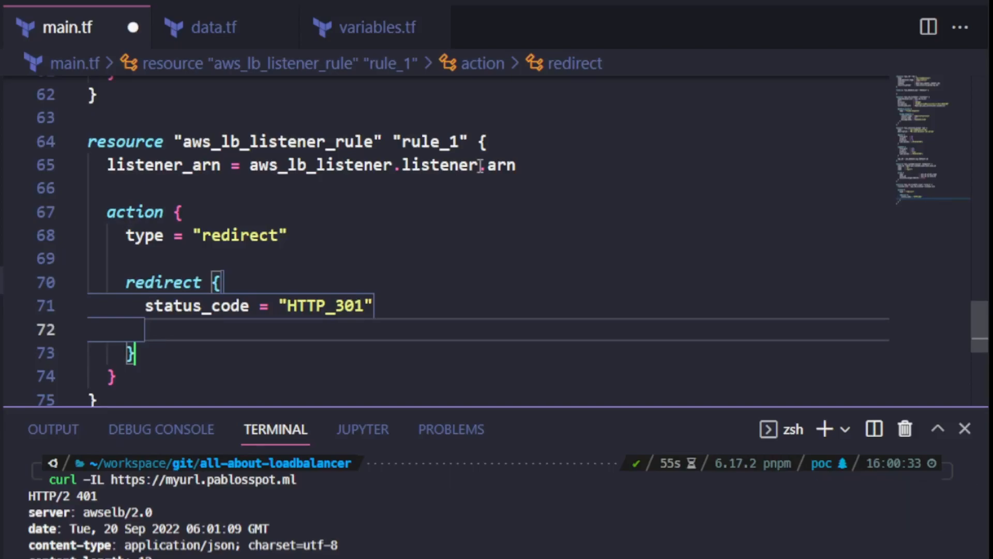
{"action": "type", "text": "host ="}
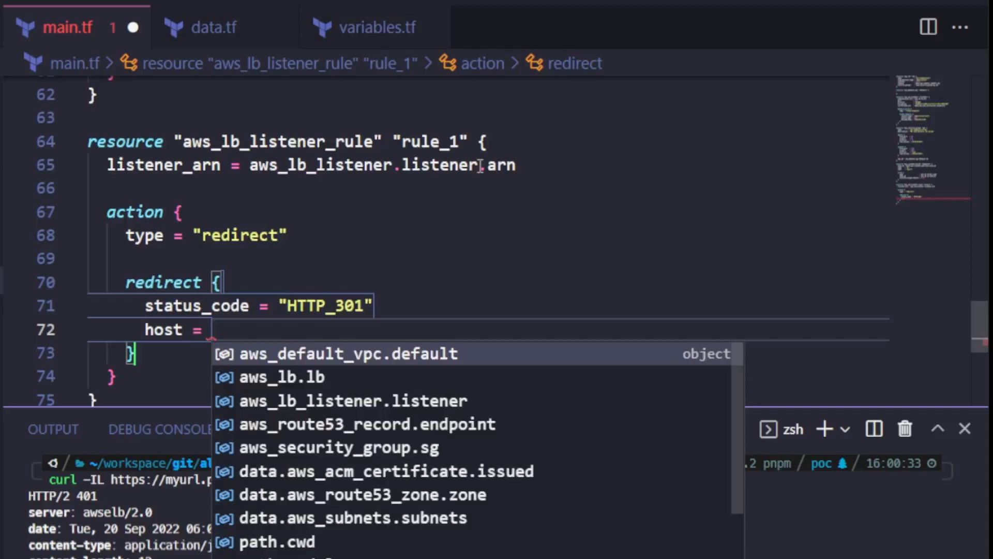
{"action": "type", "text": "\"google.com\""}
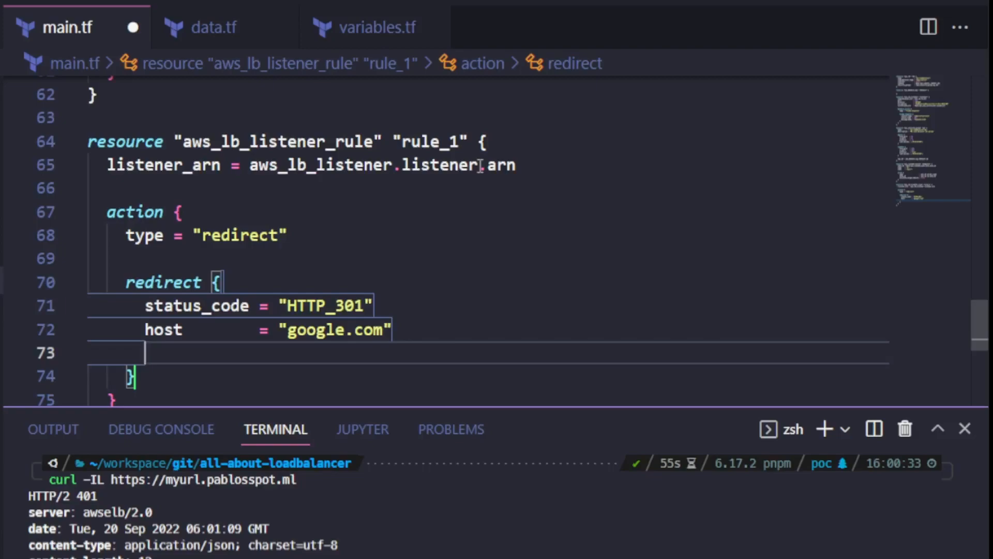
{"action": "type", "text": "port            = 443"}
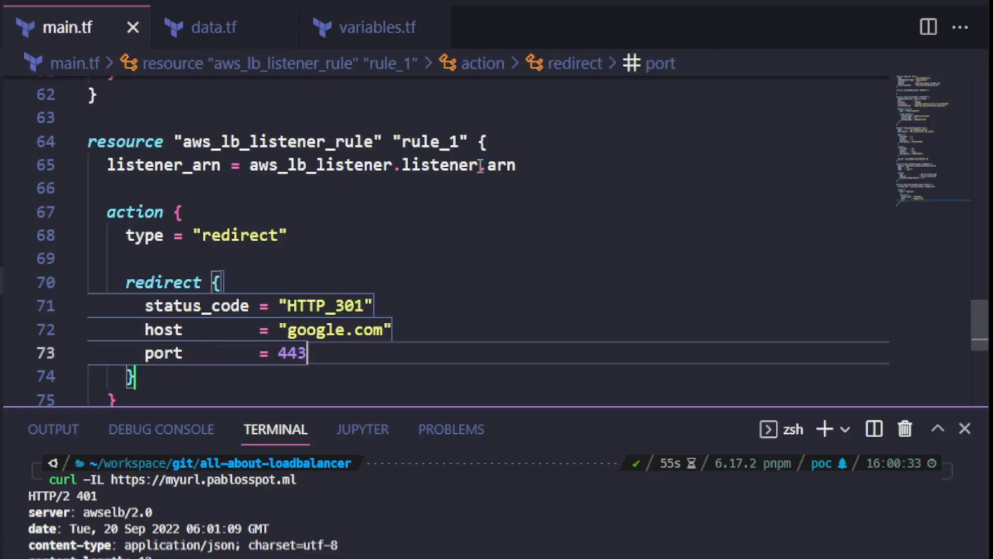
{"action": "key", "text": "enter"}
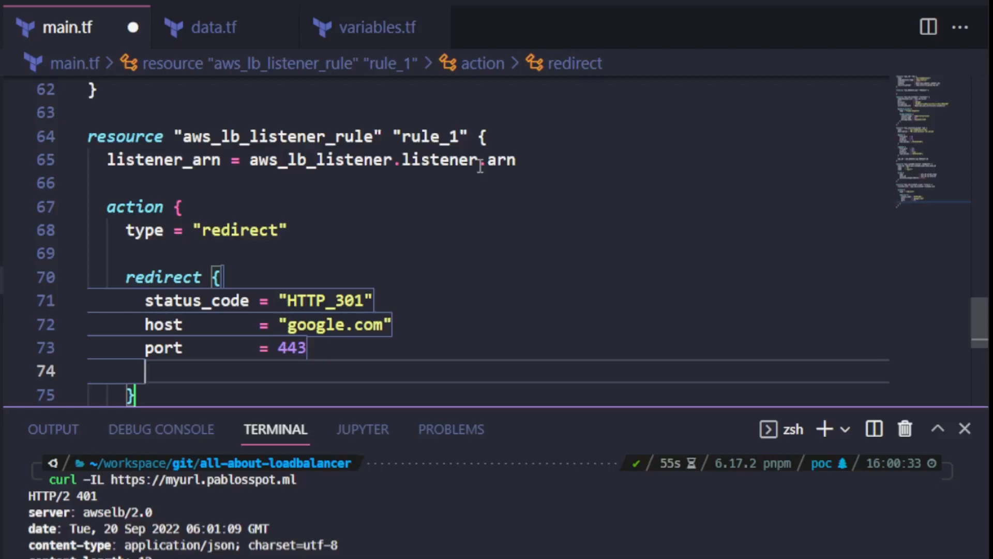
{"action": "type", "text": "protocol    = \"https"}
{"action": "type", "text": "condition {"}
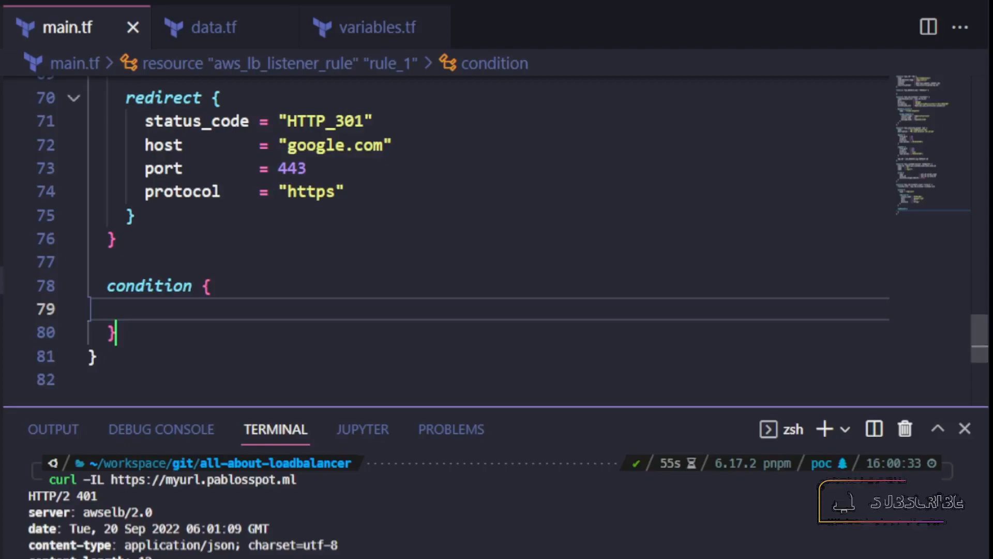
Step: Add a host_header condition with values ["myurl.pablosspot.ml"] to rule_1
{"action": "type", "text": "host"}
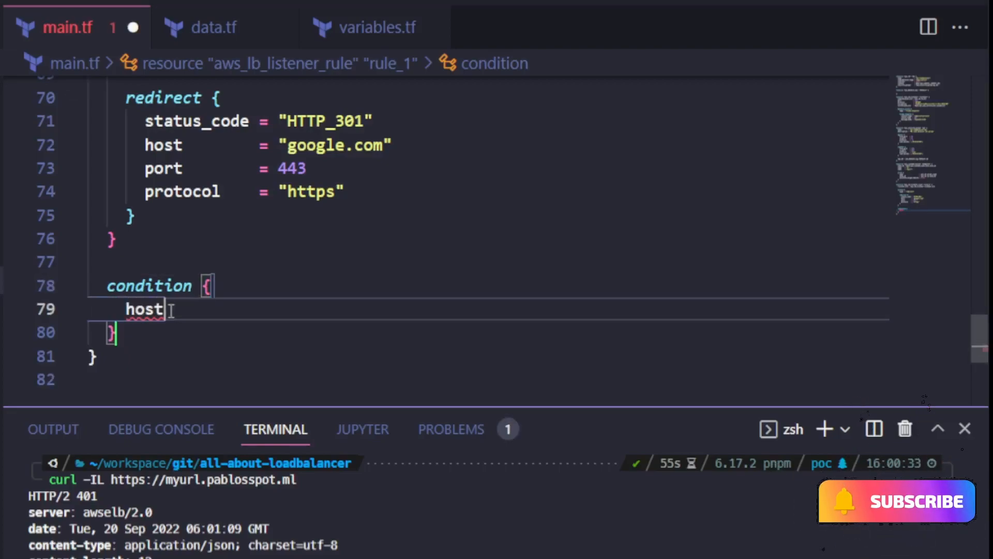
{"action": "type", "text": "_header {"}
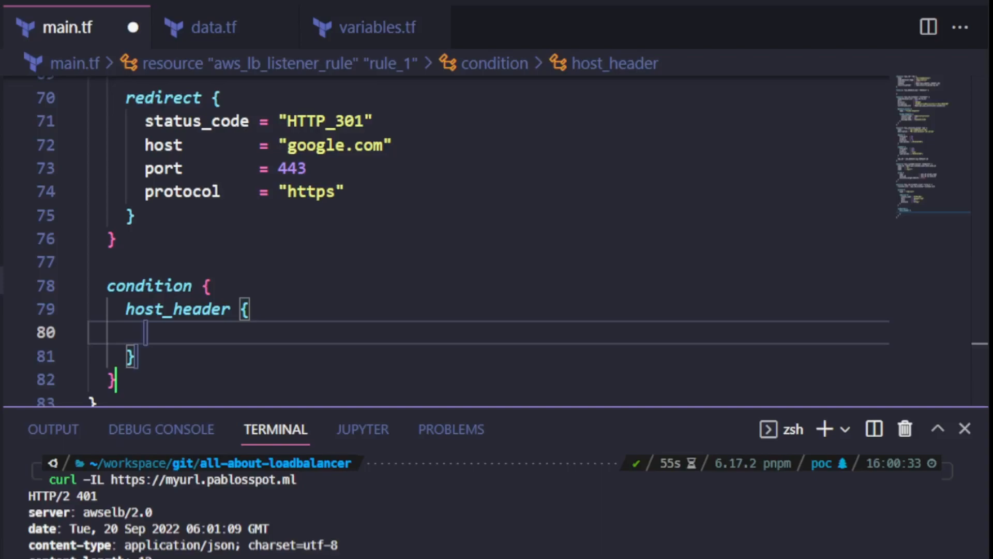
{"action": "mouse_move", "coordinate": [192, 342]}
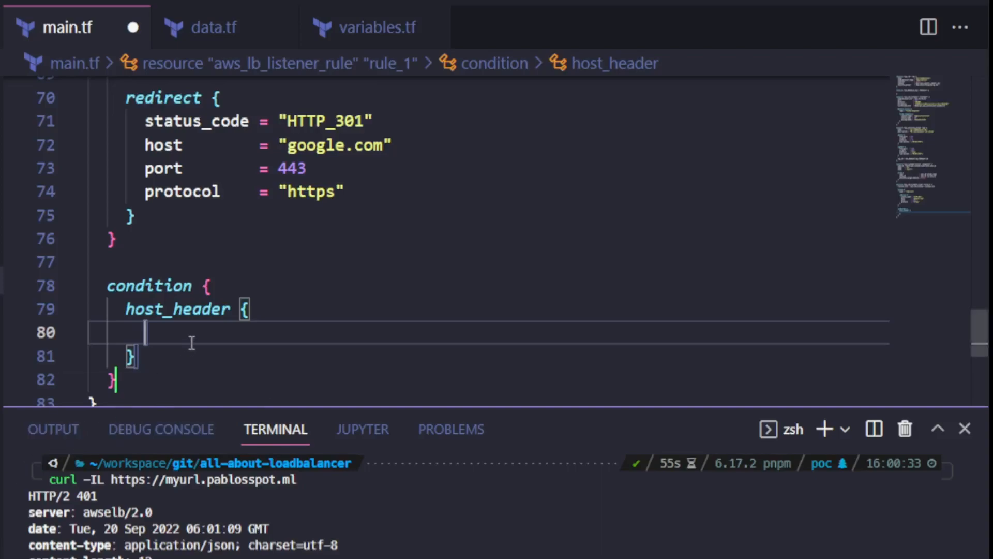
{"action": "type", "text": "values = []"}
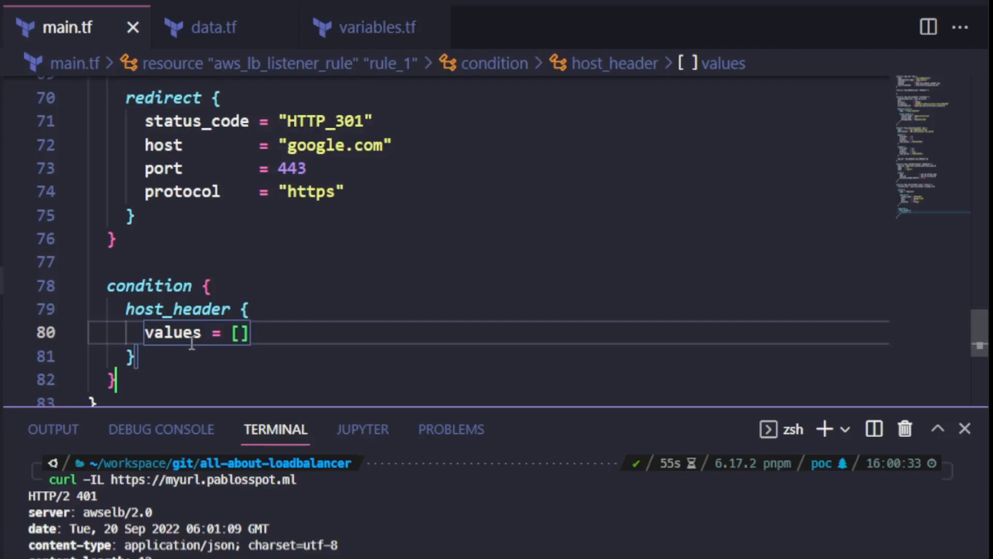
{"action": "type", "text": "\"myurl.\""}
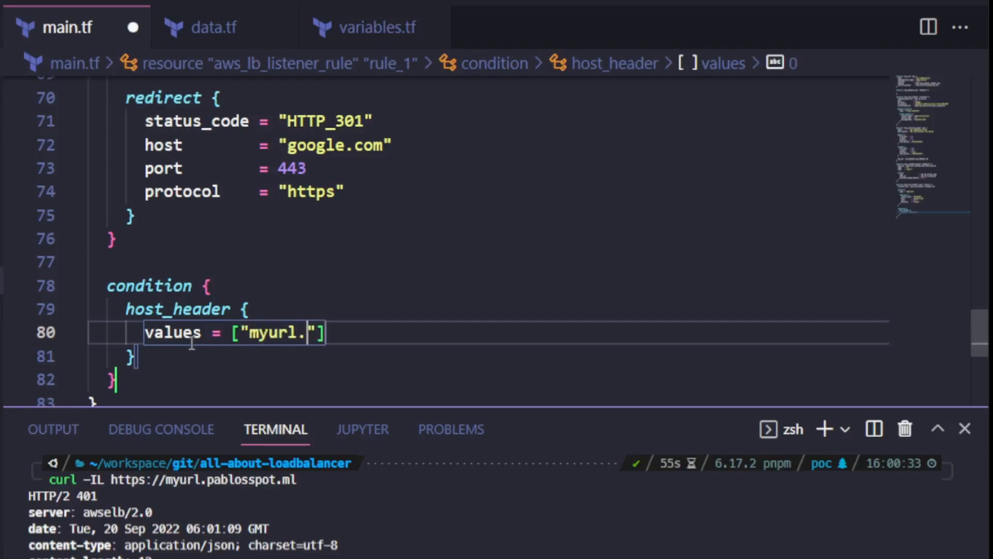
{"action": "type", "text": "pablosspot.ml"}
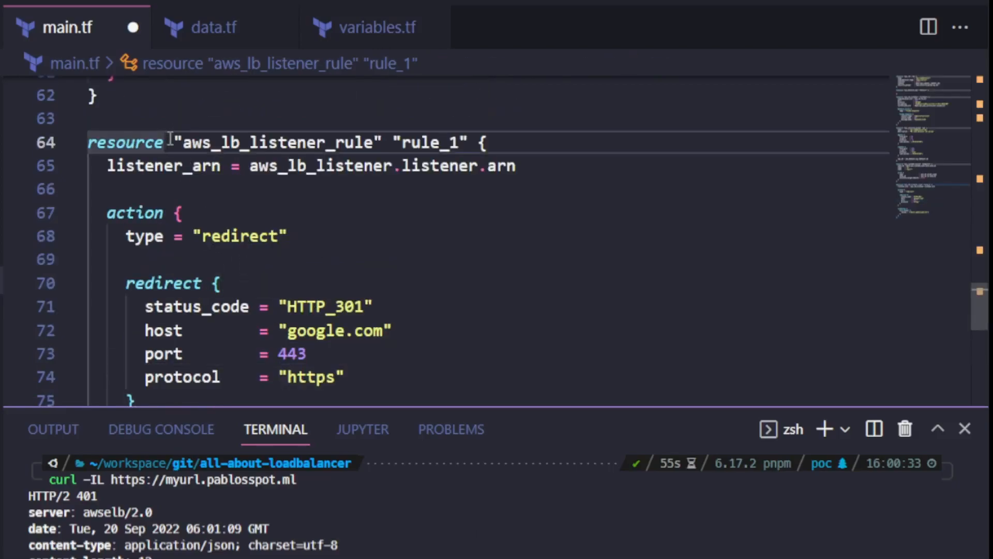
Step: Duplicate rule_1 as rule_2 and set its action type to fixed-response
{"action": "scroll", "scroll_direction": "down", "scroll_amount": 3}
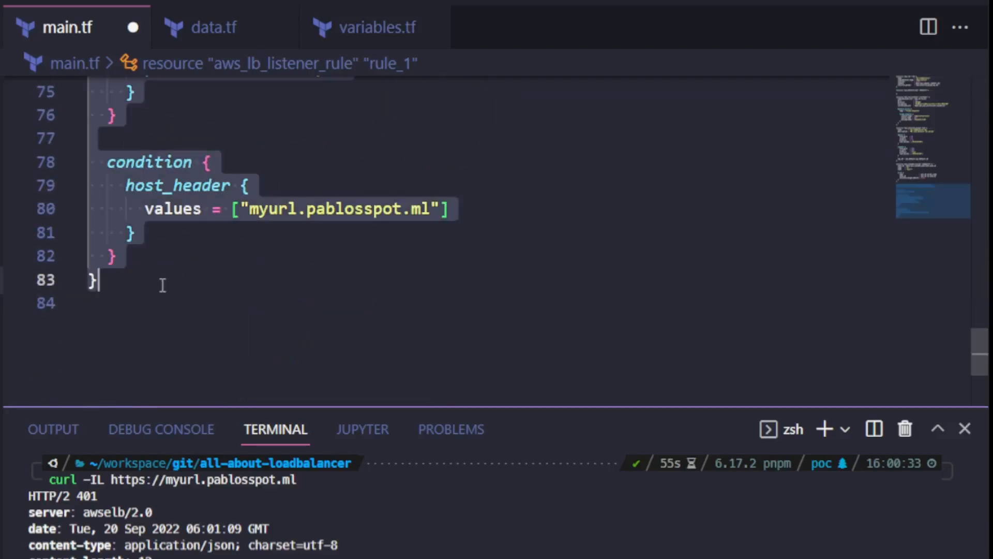
{"action": "scroll", "scroll_direction": "down", "scroll_amount": 3}
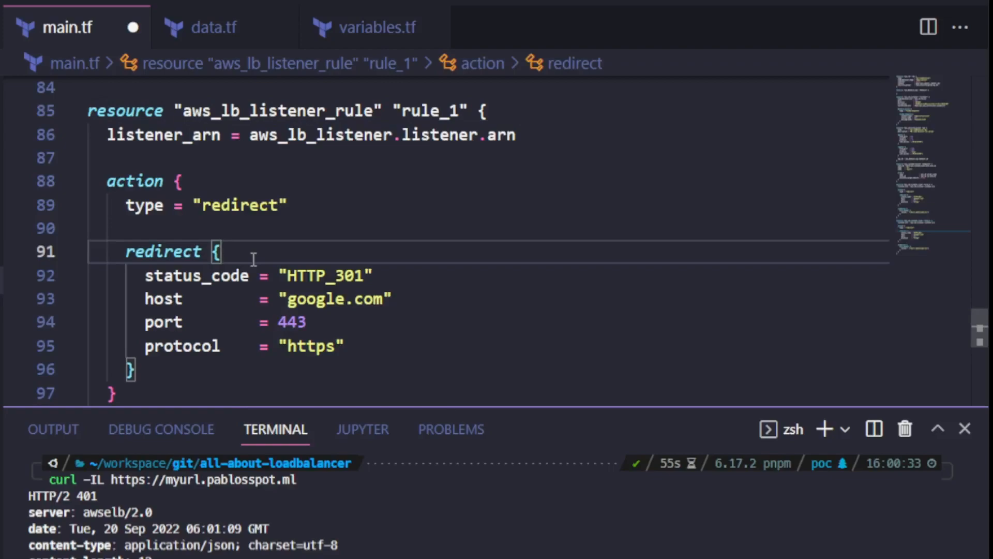
{"action": "mouse_move", "coordinate": [458, 282]}
{"action": "type", "text": "fix"}
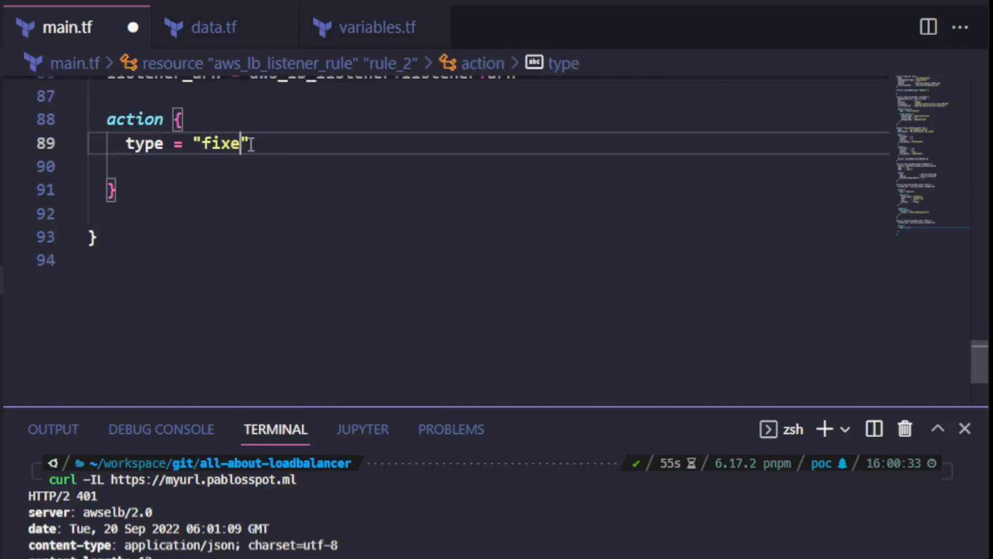
{"action": "type", "text": "d-response"}
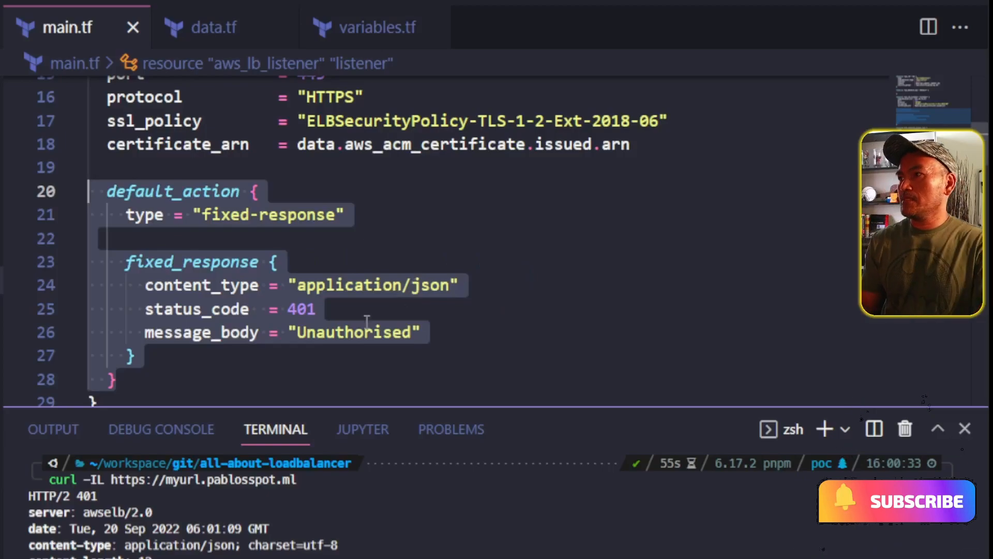
Step: Paste the listener's fixed_response block (application/json, 401, Unauthorised) into rule_2 and remove the duplicate action
{"action": "scroll", "scroll_direction": "down", "scroll_amount": 3}
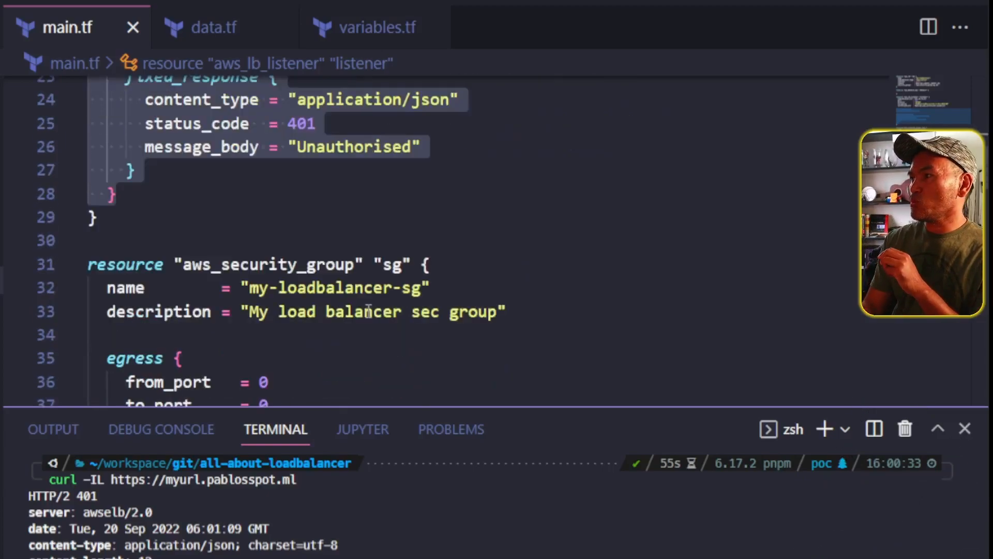
{"action": "scroll", "scroll_direction": "down", "scroll_amount": 3}
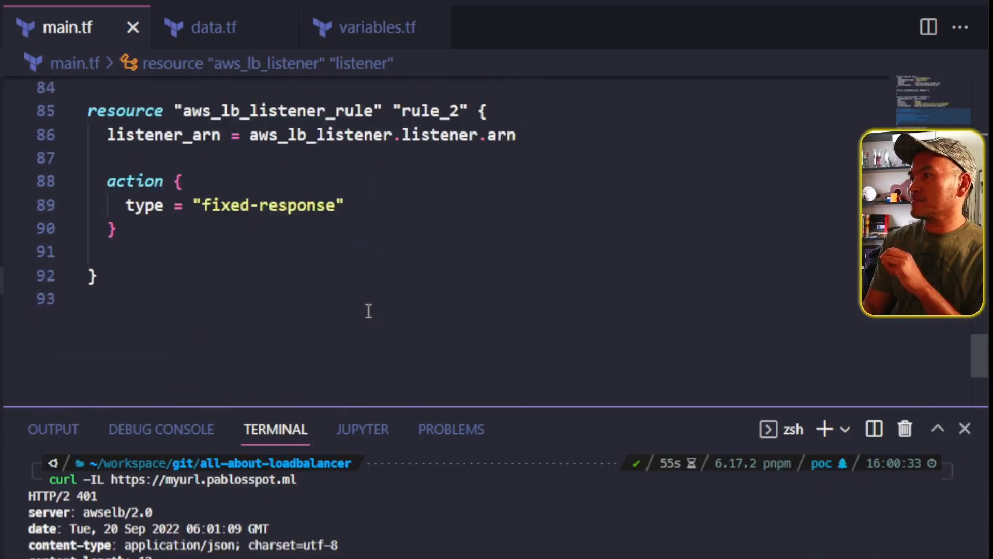
{"action": "key", "text": "Enter"}
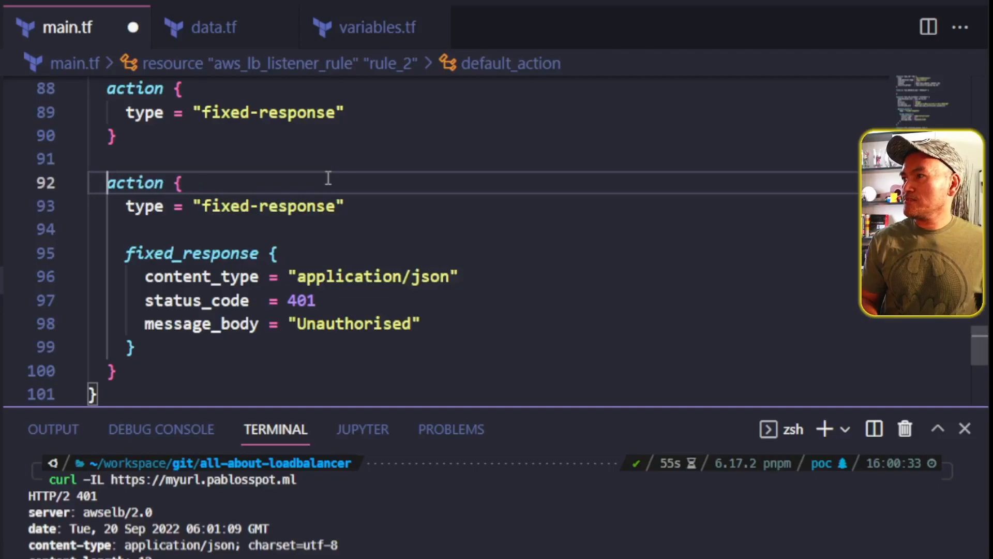
{"action": "left_click", "coordinate": [253, 112]}
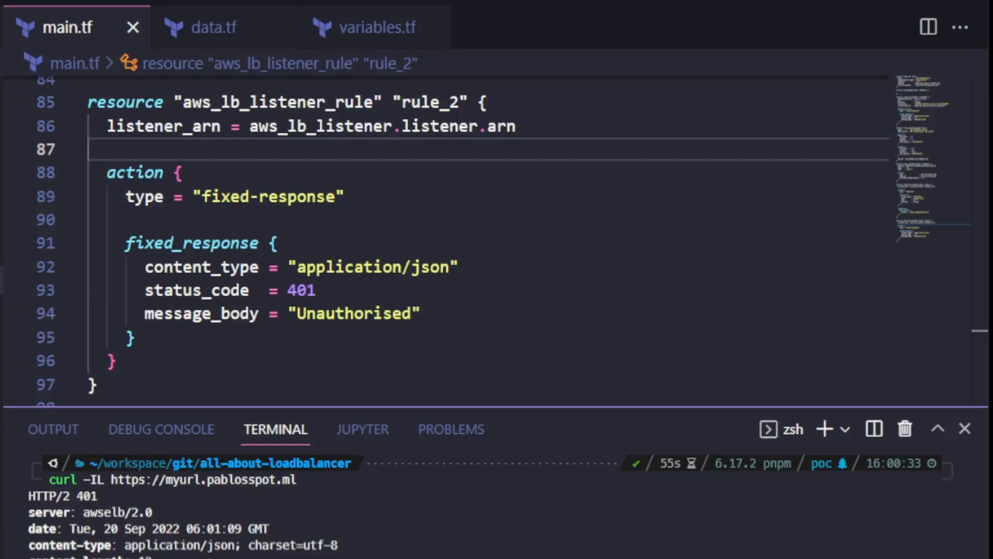
Step: Set rule_2's status_code to 200 and message_body to 'HELLO! IT WORKS!'
{"action": "left_click", "coordinate": [301, 290]}
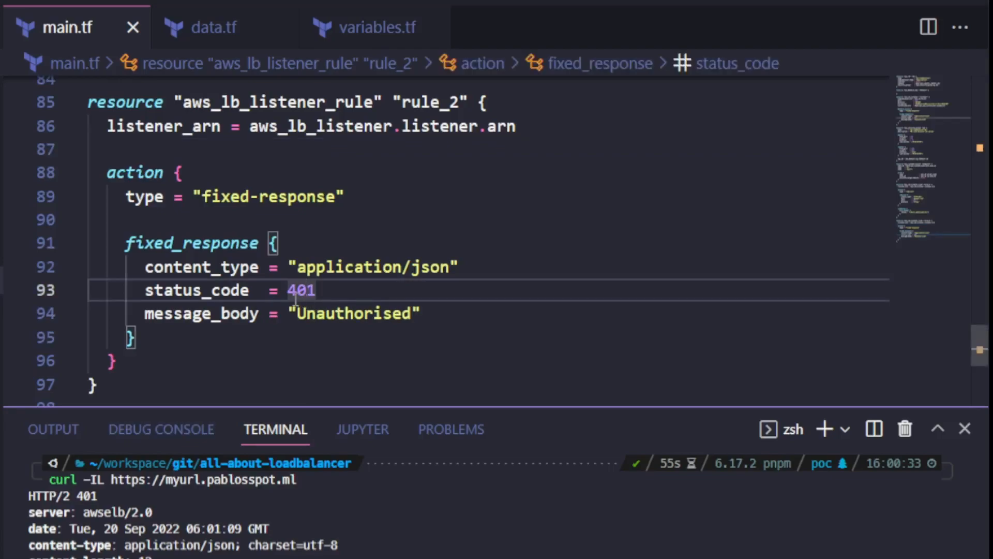
{"action": "type", "text": "200"}
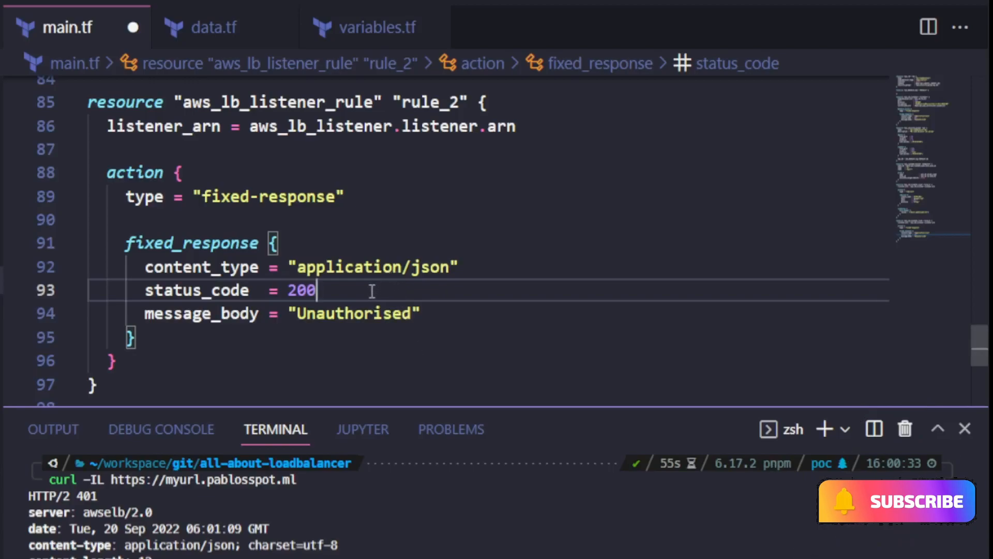
{"action": "type", "text": "HELL"}
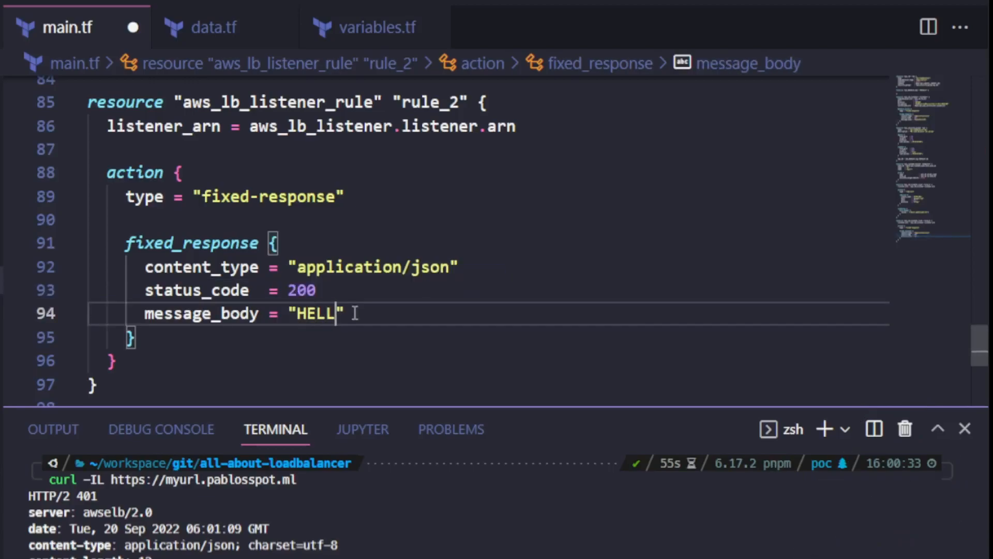
{"action": "type", "text": "O! IT WORKS!"}
{"action": "type", "text": "condition {"}
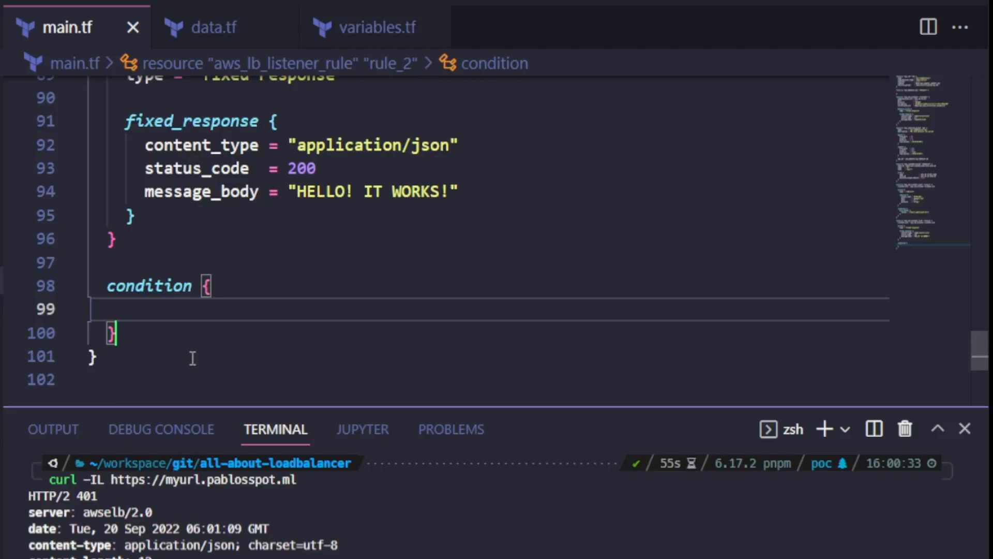
Step: Add a path_pattern condition with values ["/mytest"] to rule_2 and save main.tf
{"action": "type", "text": "path_pattern {"}
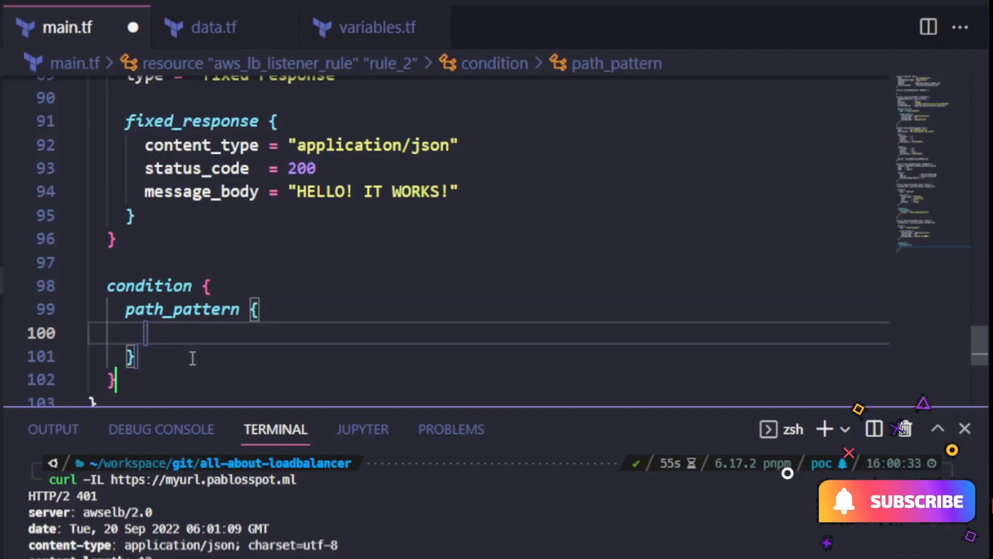
{"action": "type", "text": "values"}
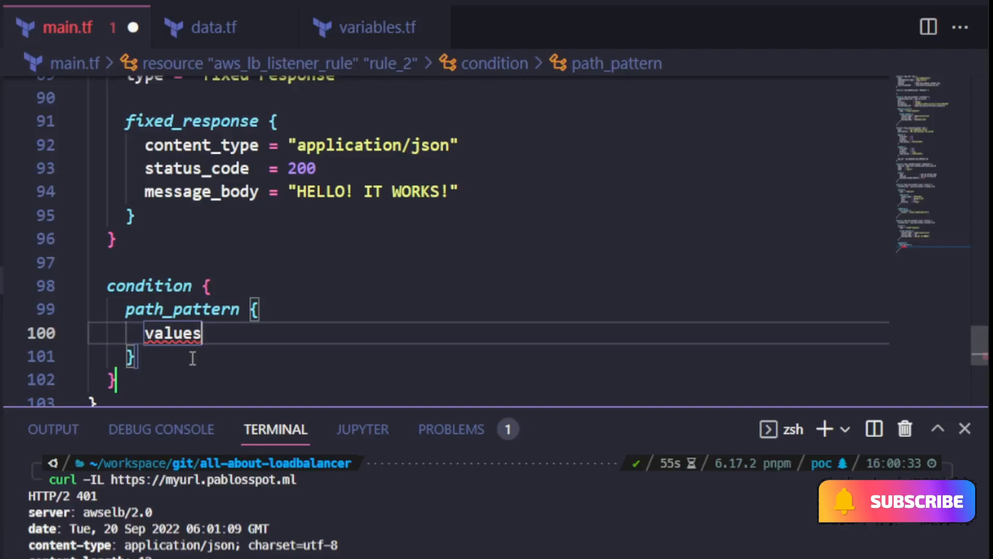
{"action": "type", "text": "= []"}
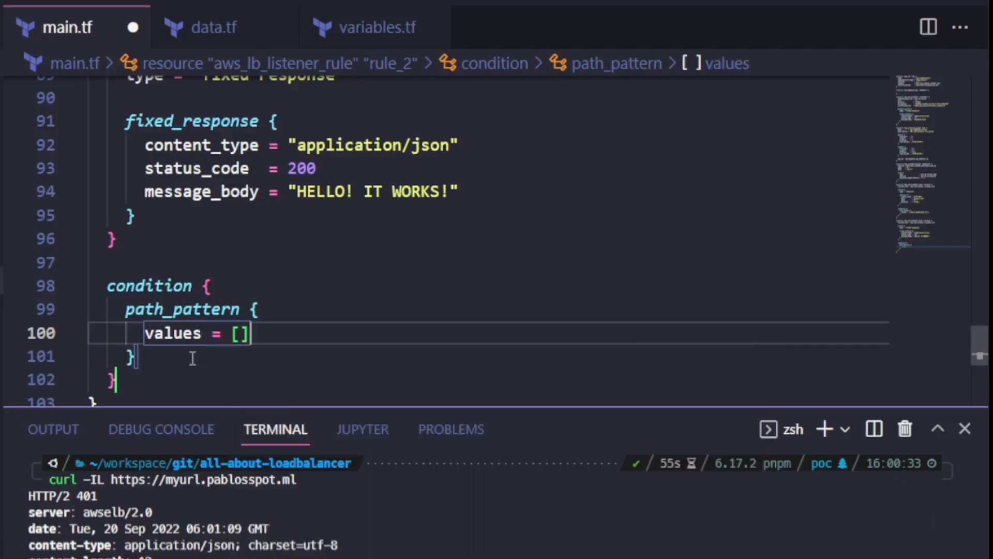
{"action": "key", "text": "ctrl+s"}
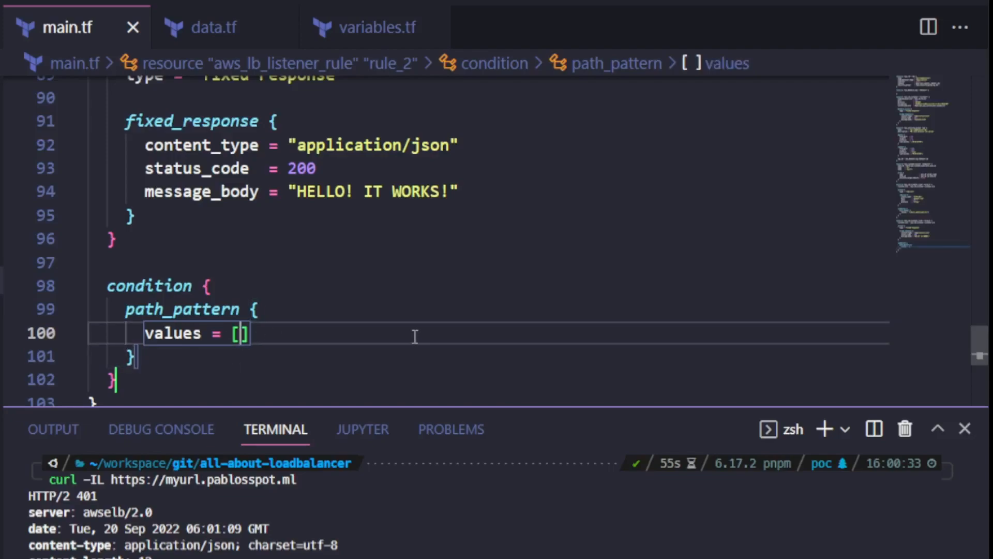
{"action": "type", "text": "\"/mytest\""}
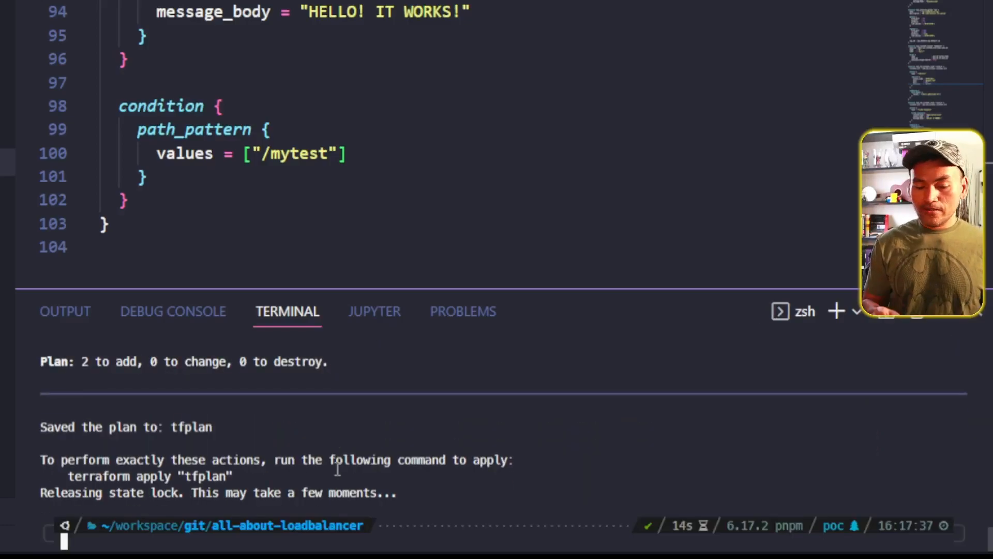
Step: Apply the saved plan with terraform apply tfplan
{"action": "type", "text": "terraform apply tfplan"}
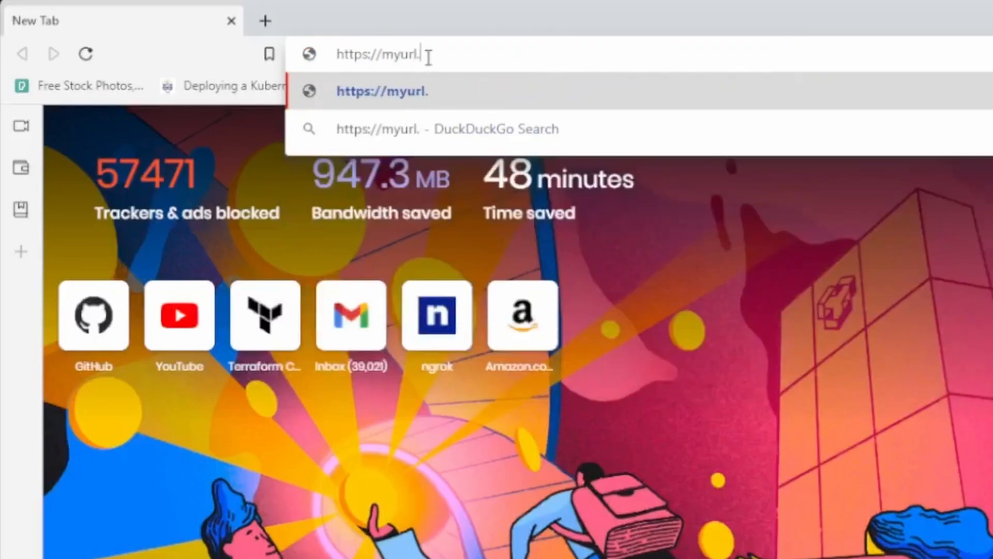
{"action": "type", "text": "pablosspot.ml"}
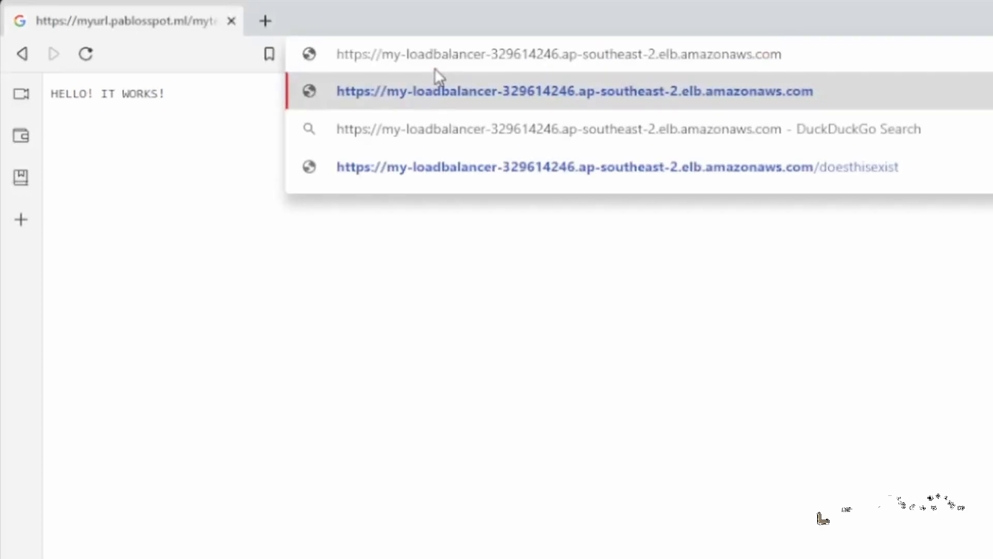
Step: Open the my-loadbalancer elb.amazonaws.com address, which shows Unauthorised, then request its /mytest path
{"action": "left_click", "coordinate": [574, 91]}
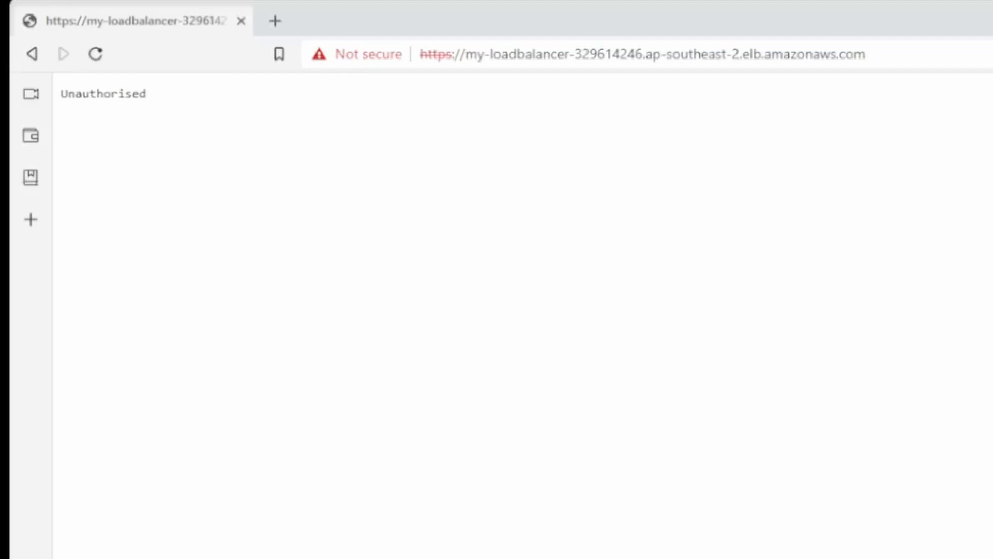
{"action": "left_click", "coordinate": [634, 53]}
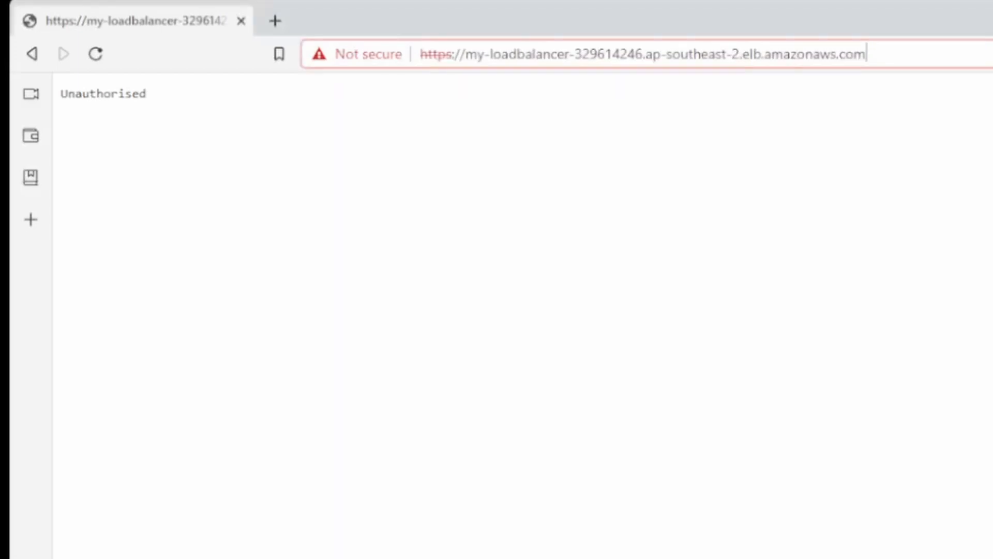
{"action": "type", "text": "/mytest\"]"}
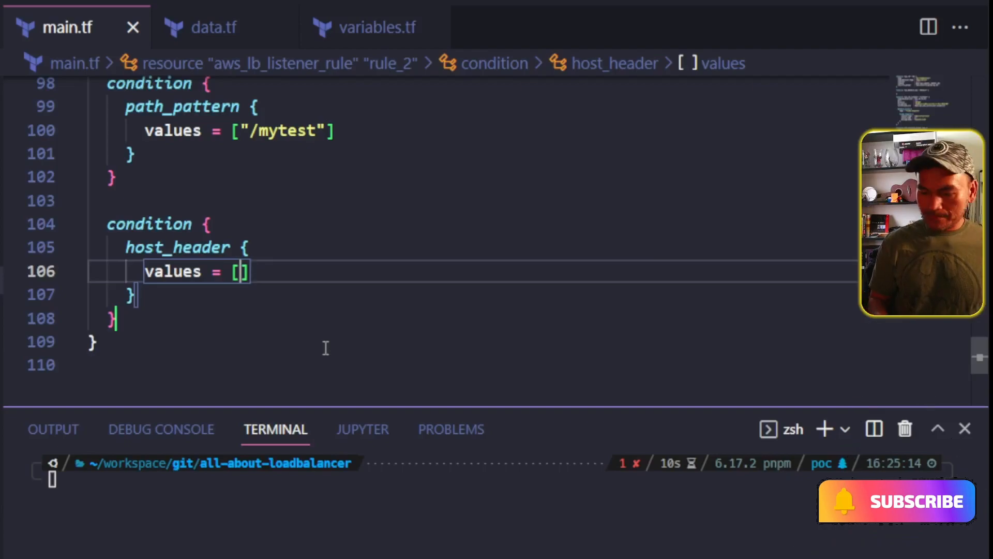
Step: Set rule_2's host_header condition values to ["myurl.pablosspot.ml"]
{"action": "type", "text": "myurl.pablosspot.\""}
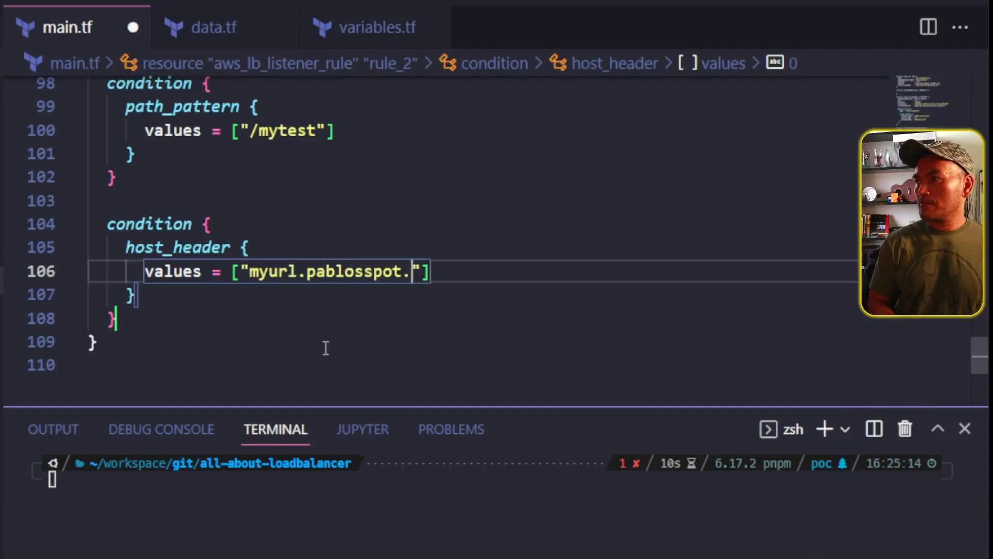
{"action": "type", "text": "ml"}
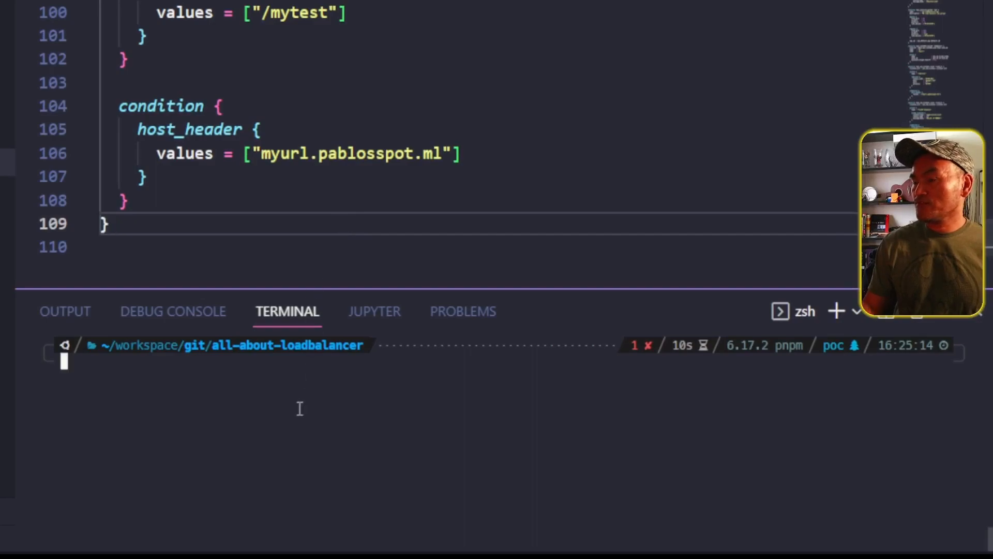
Step: Run terraform plan -out tfplan showing 1 change, then terraform apply tfplan
{"action": "type", "text": "te"}
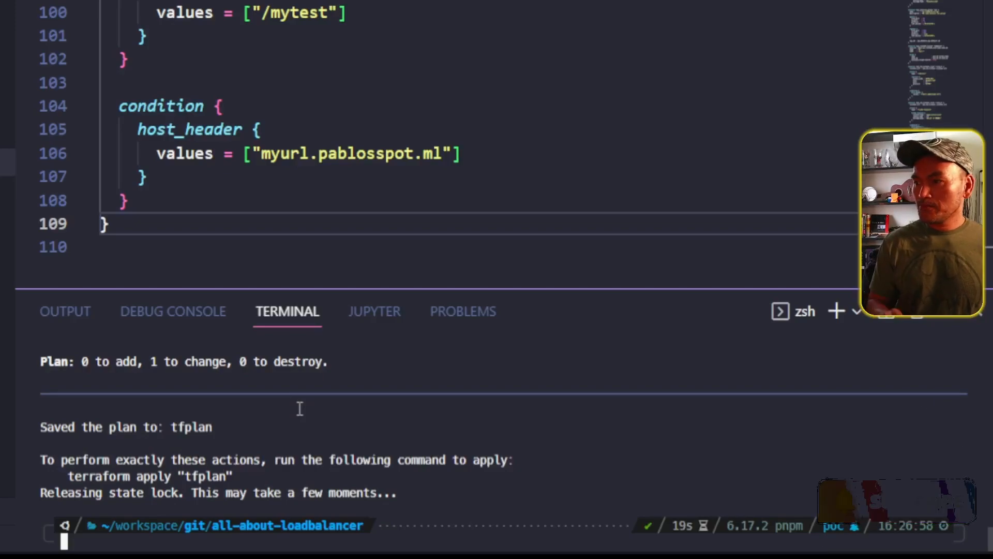
{"action": "type", "text": "terraform apply tfplan"}
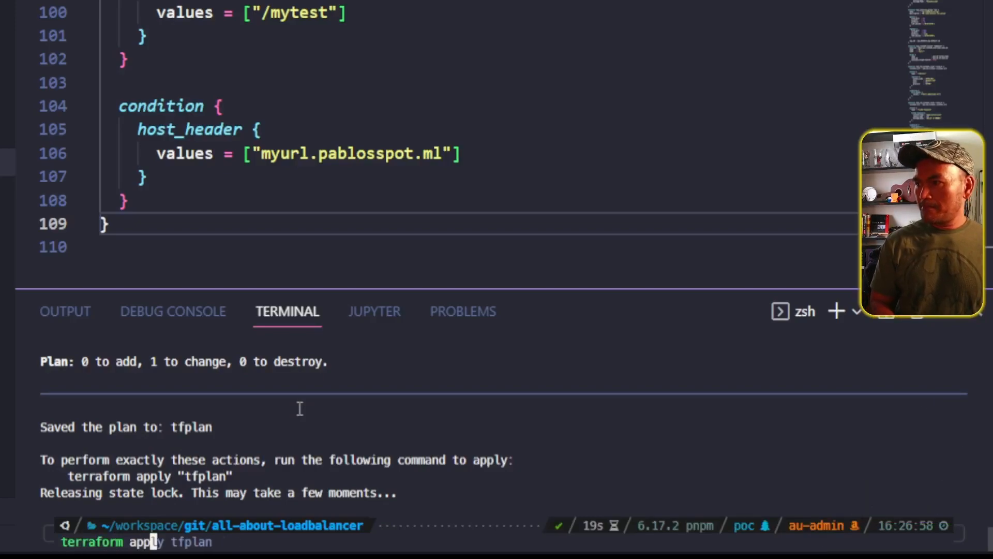